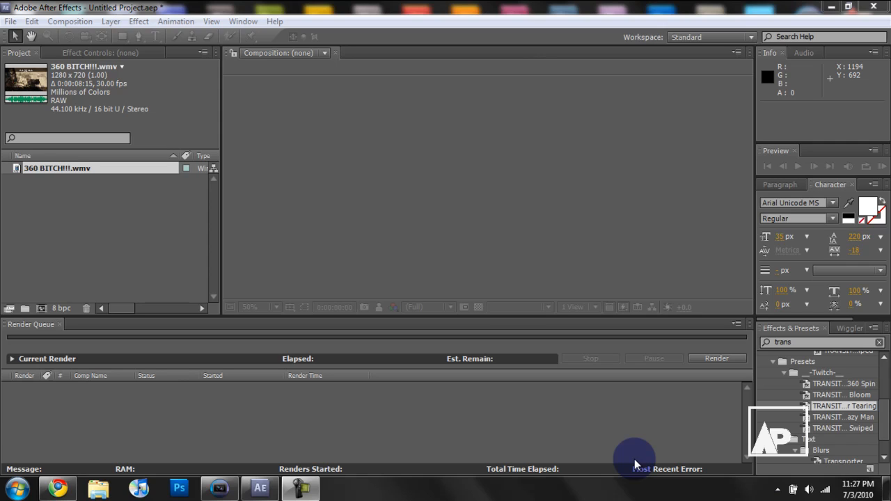
mouse_move(373, 477)
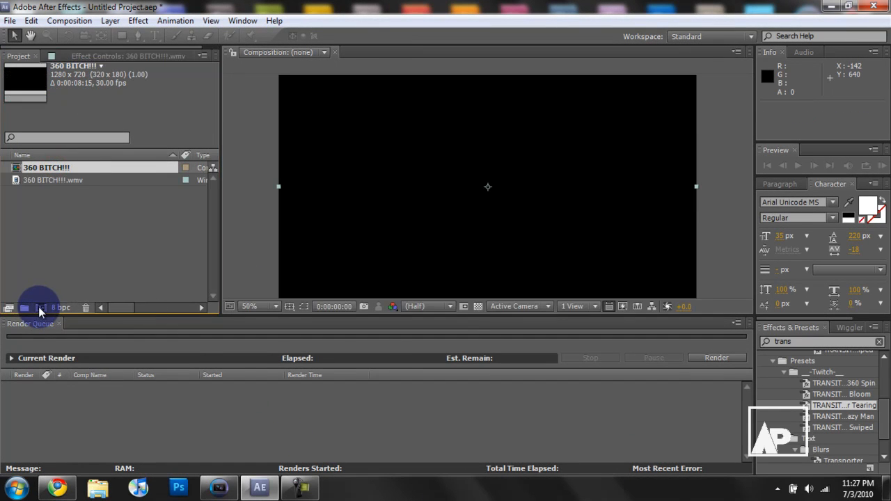
Open the new composition built from the gameplay clip for editing
double_click(47, 167)
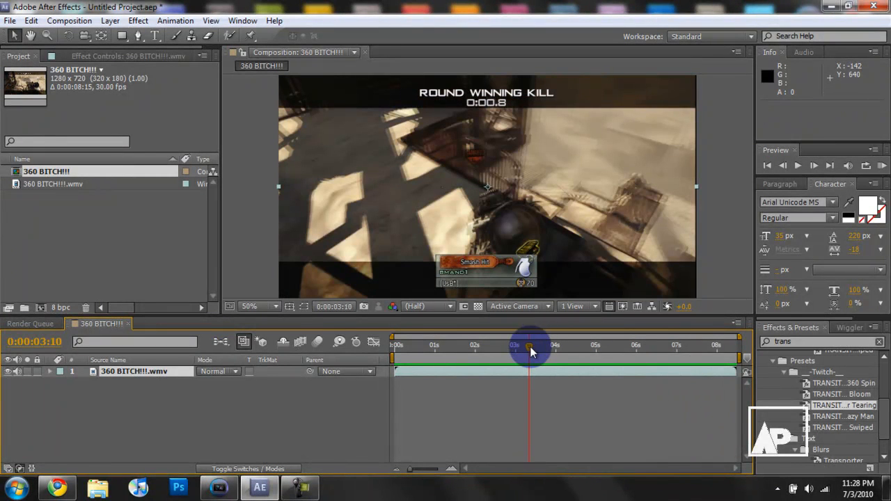
drag(529, 347, 424, 347)
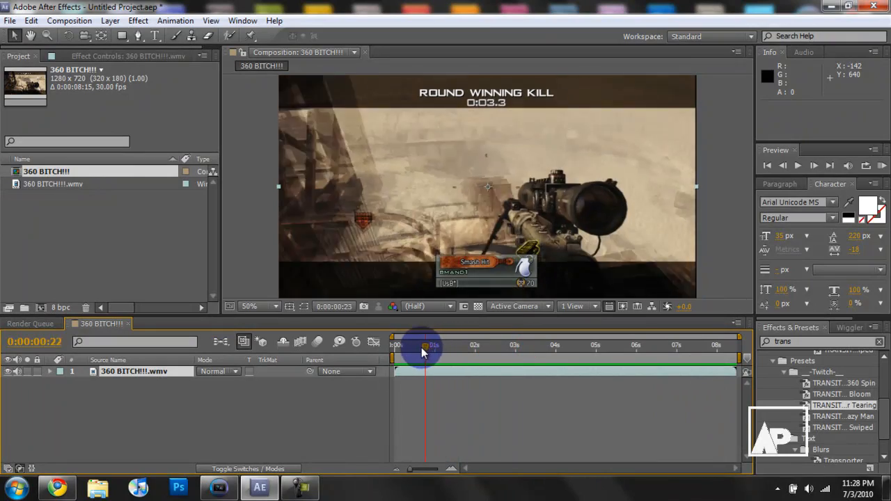
drag(425, 345, 521, 345)
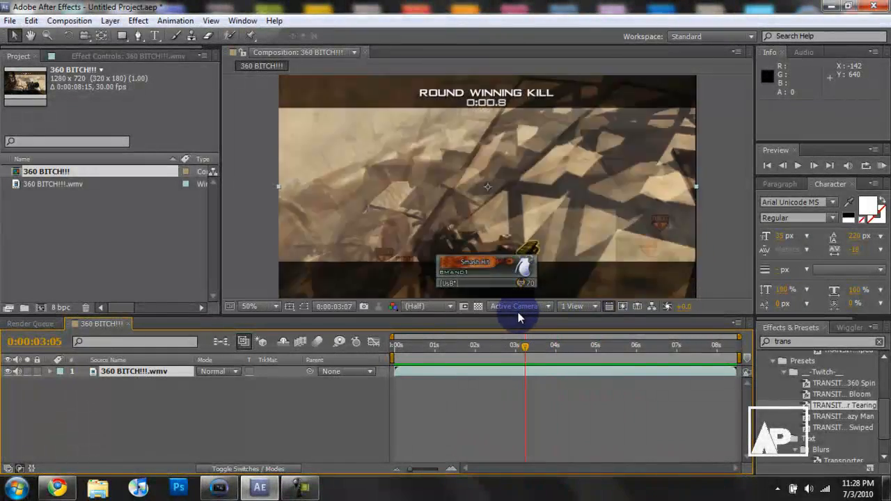
drag(523, 345, 448, 346)
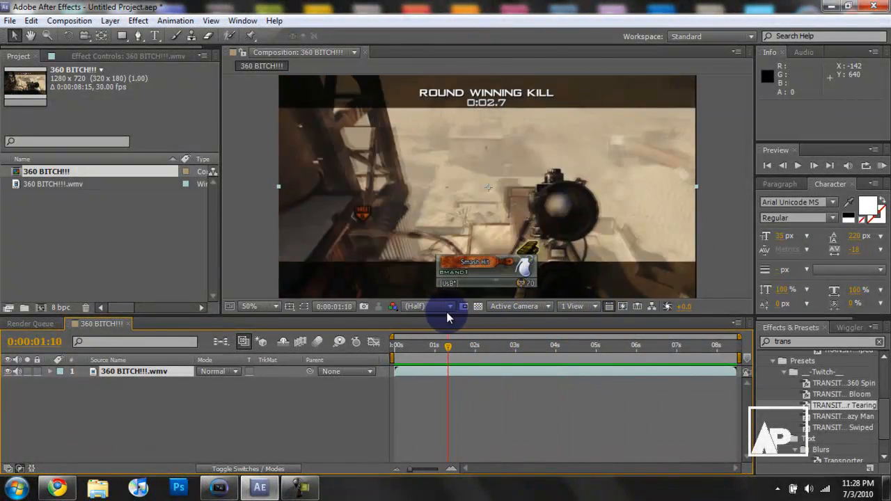
Apply Gaussian Blur from the Blur & Sharpen effects to the clip layer
click(111, 21)
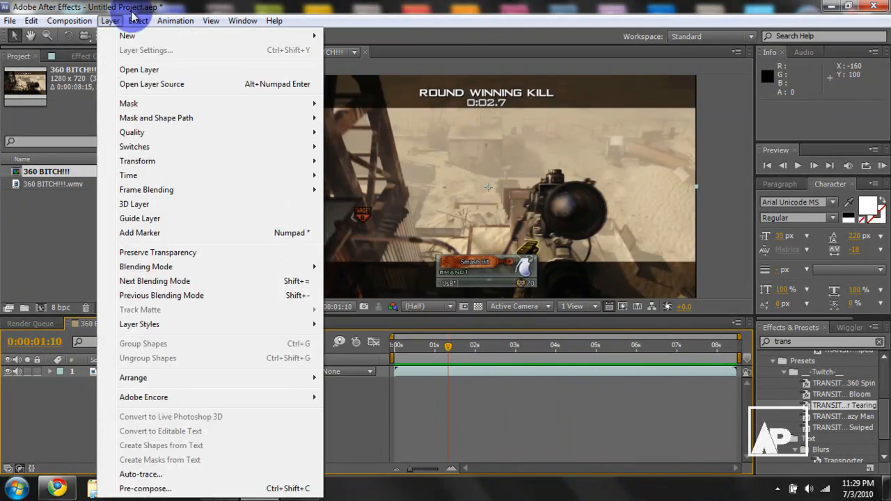
click(137, 21)
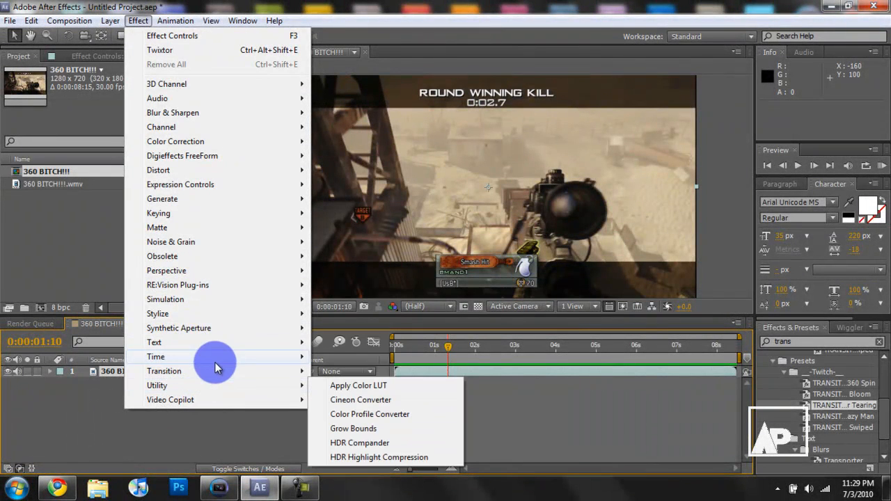
mouse_move(198, 167)
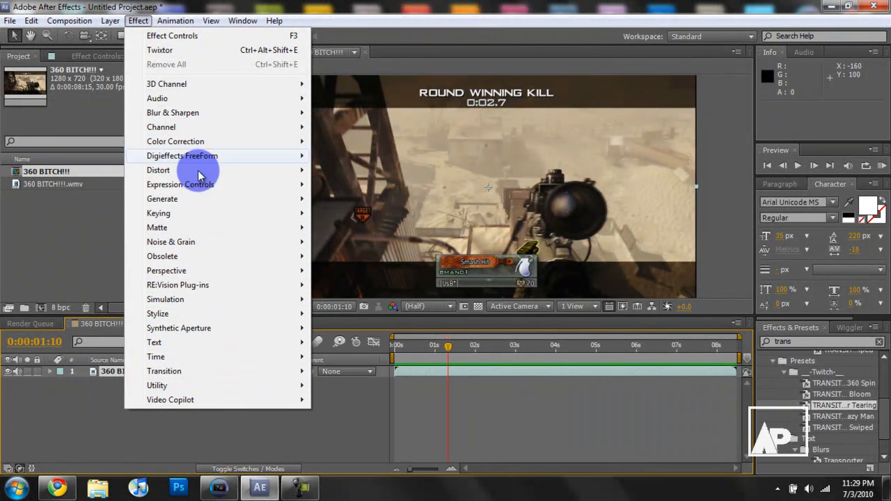
mouse_move(195, 111)
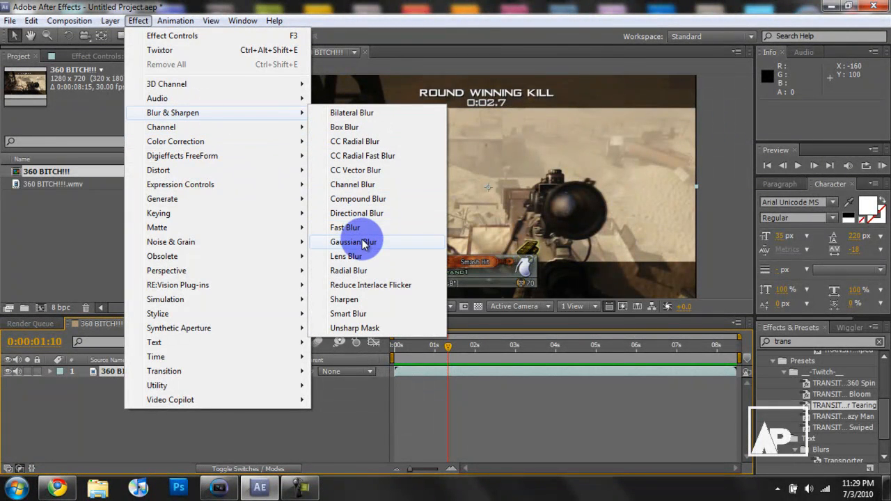
click(354, 243)
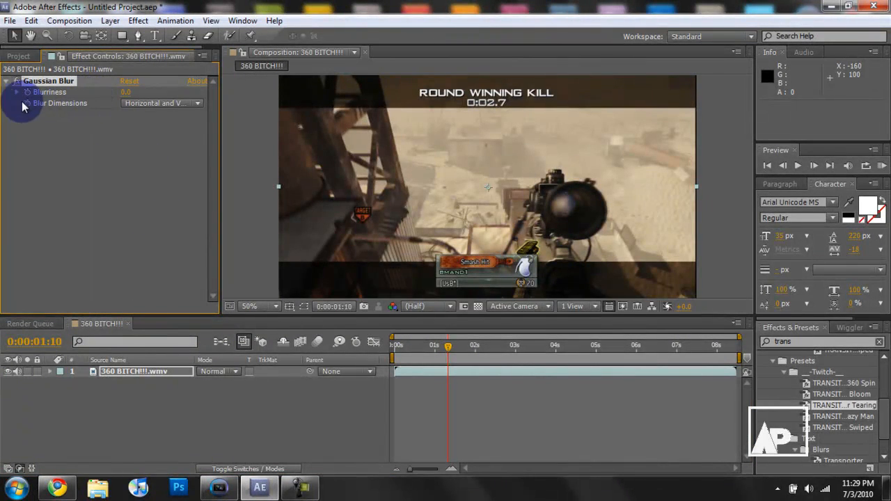
Scrub the clip around one and a half seconds and return to 0:00
drag(448, 345, 417, 346)
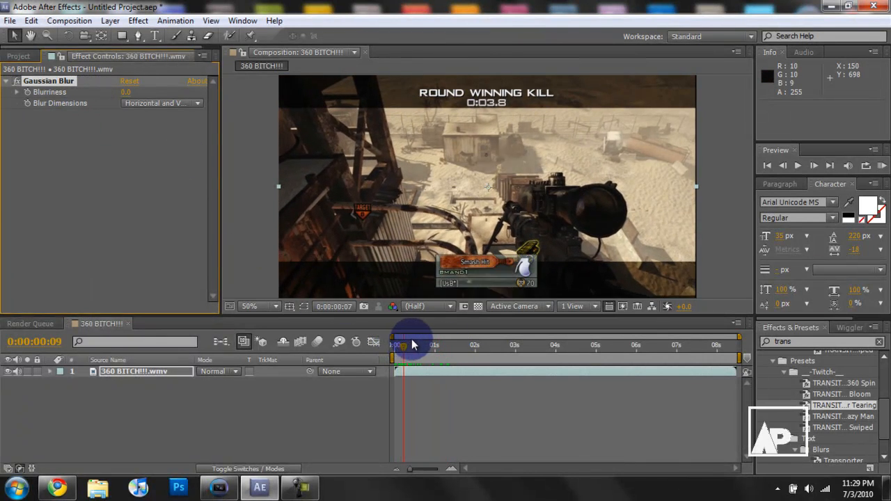
drag(404, 345, 457, 345)
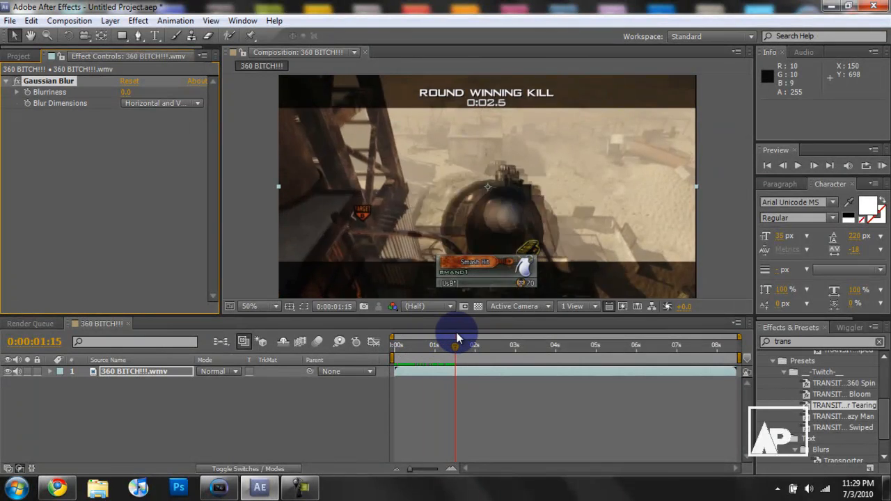
drag(456, 350, 485, 351)
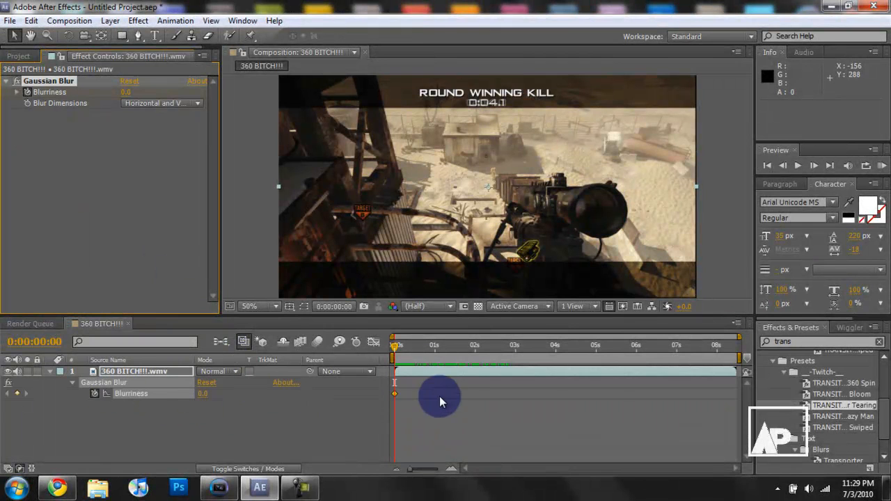
mouse_move(194, 439)
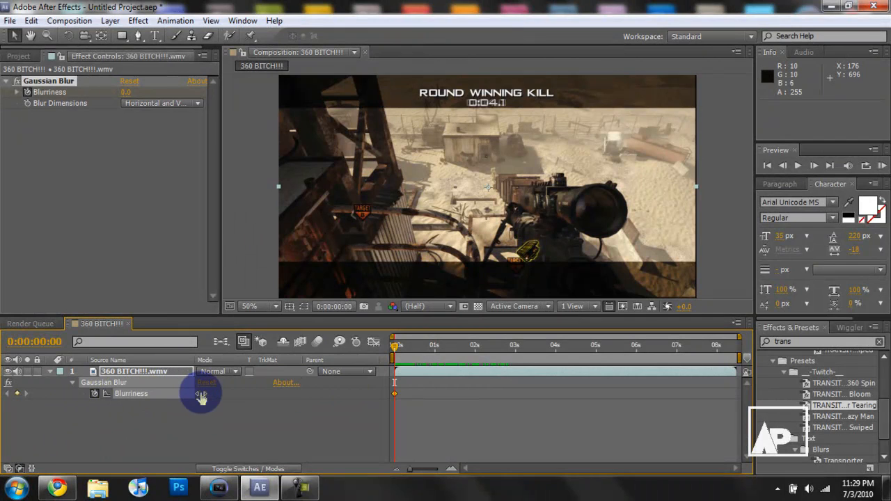
Set Blurriness to about 39.6 at the start and move to where the blur should end near 2.7 s
drag(202, 392, 331, 391)
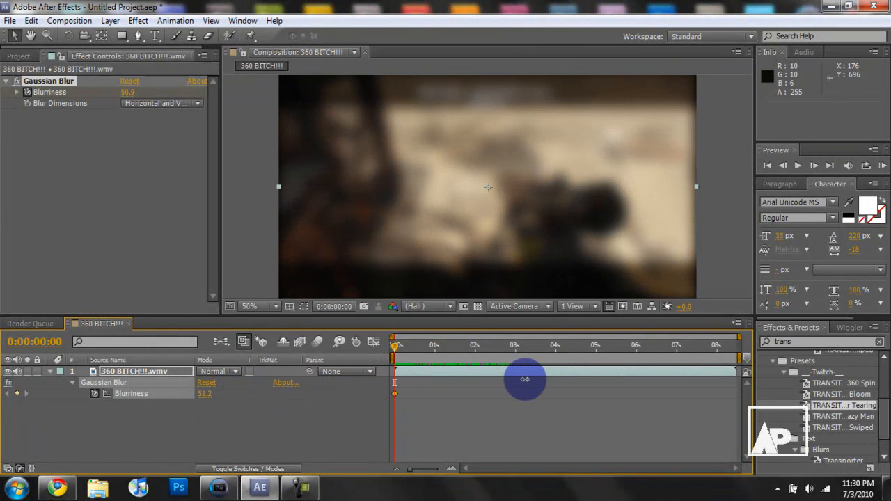
drag(527, 378, 479, 389)
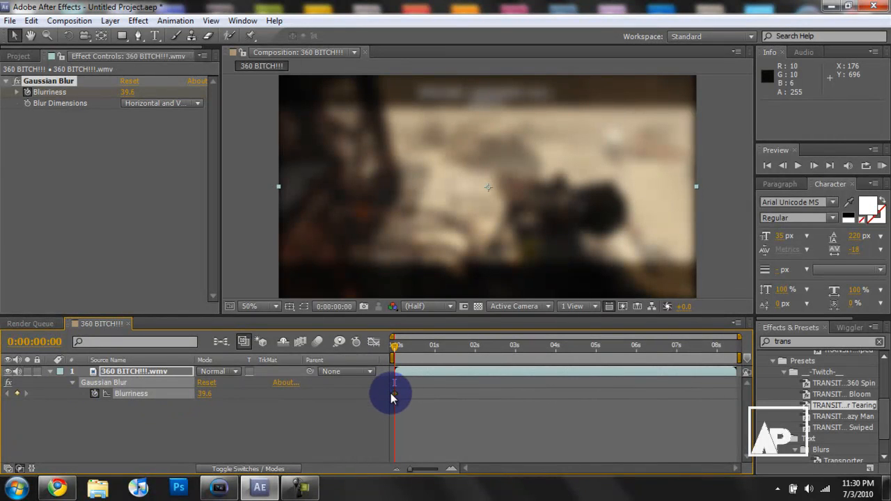
drag(394, 346, 407, 346)
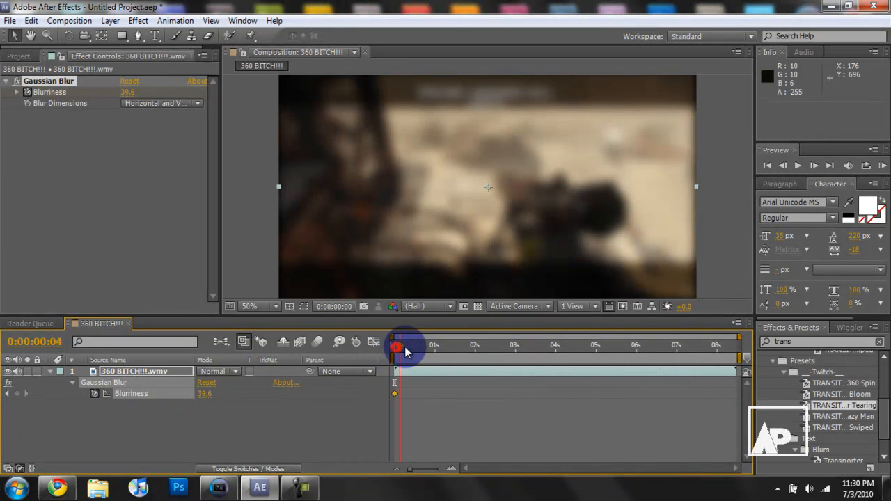
drag(396, 346, 522, 345)
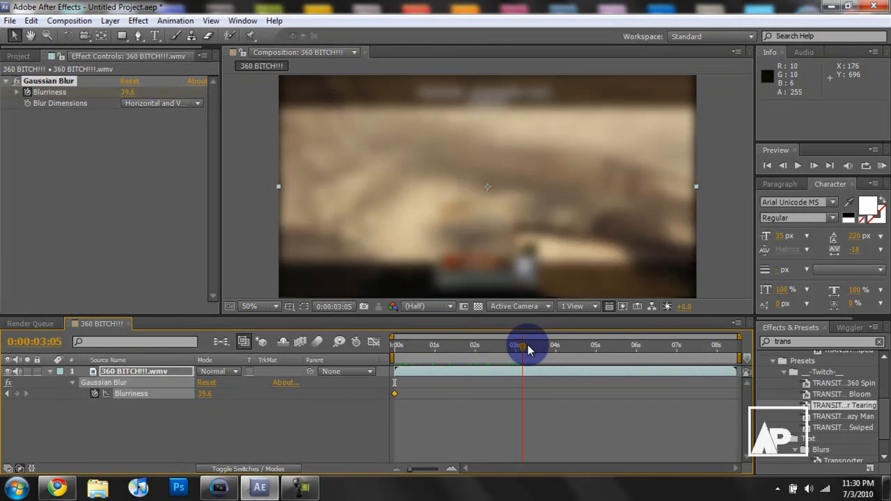
drag(521, 345, 530, 345)
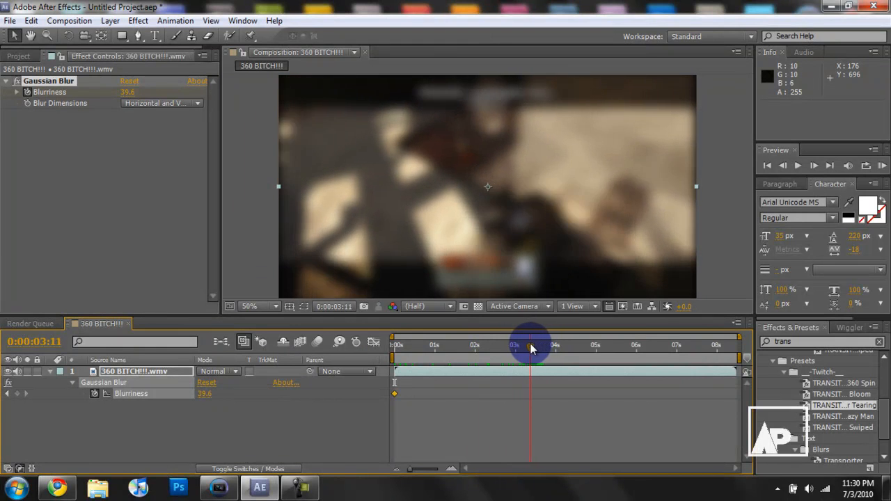
drag(531, 345, 504, 345)
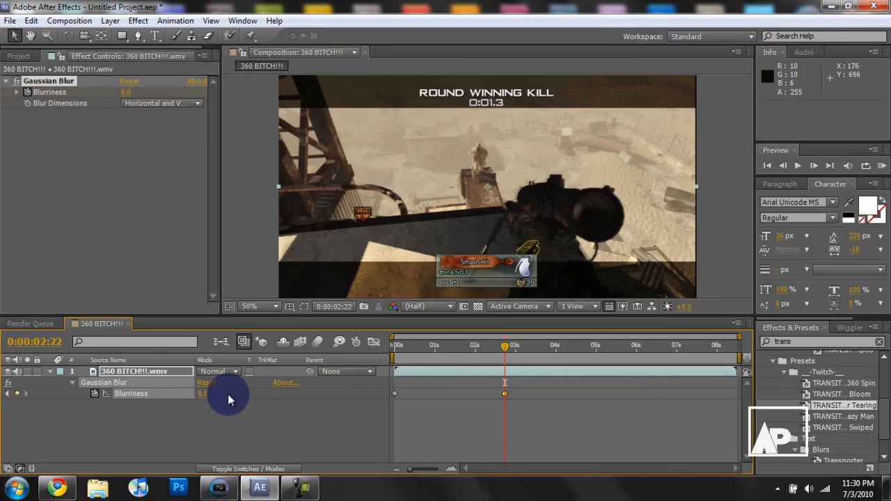
mouse_move(404, 397)
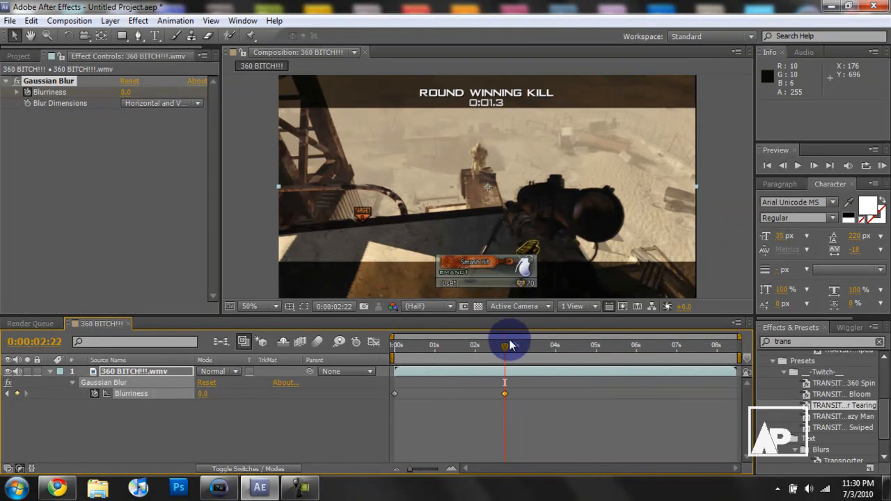
mouse_move(504, 345)
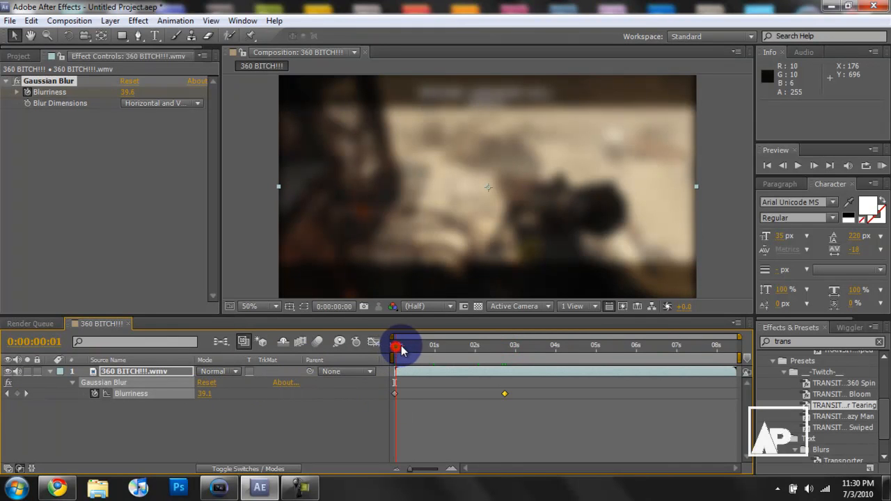
Scrub through the clip to confirm the blur eases off to sharp at the end keyframe
drag(401, 345, 457, 346)
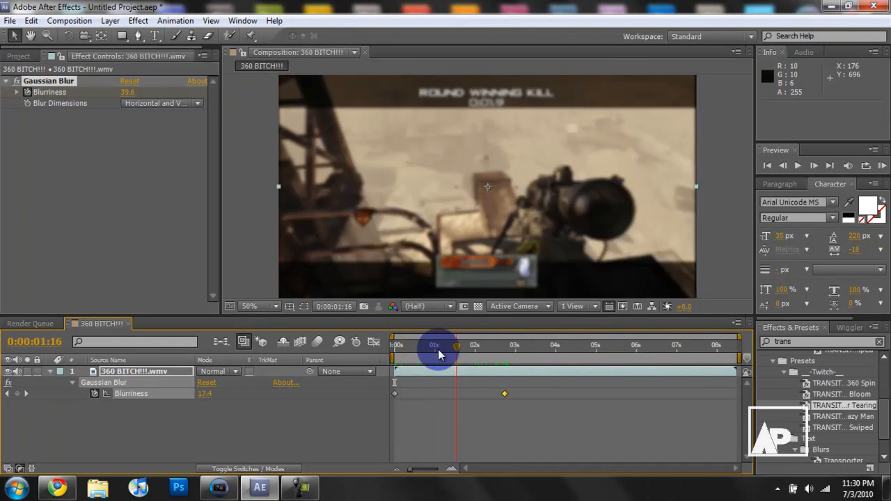
drag(456, 345, 432, 345)
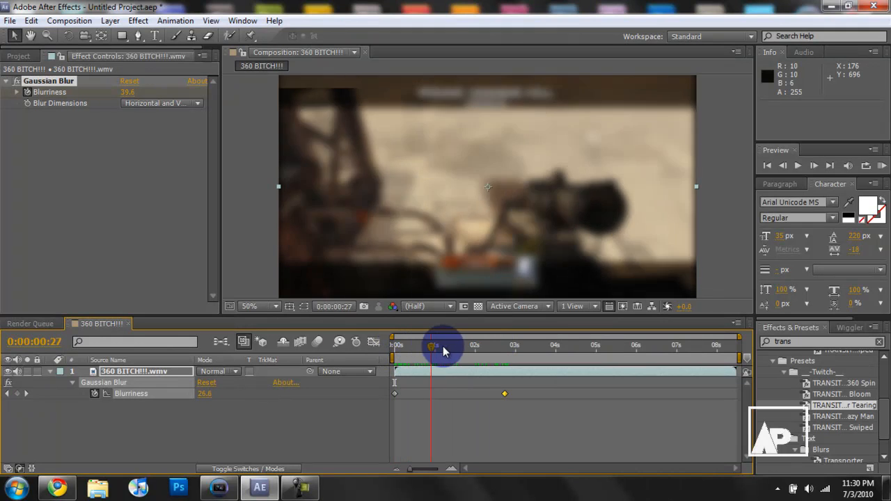
drag(443, 346, 504, 347)
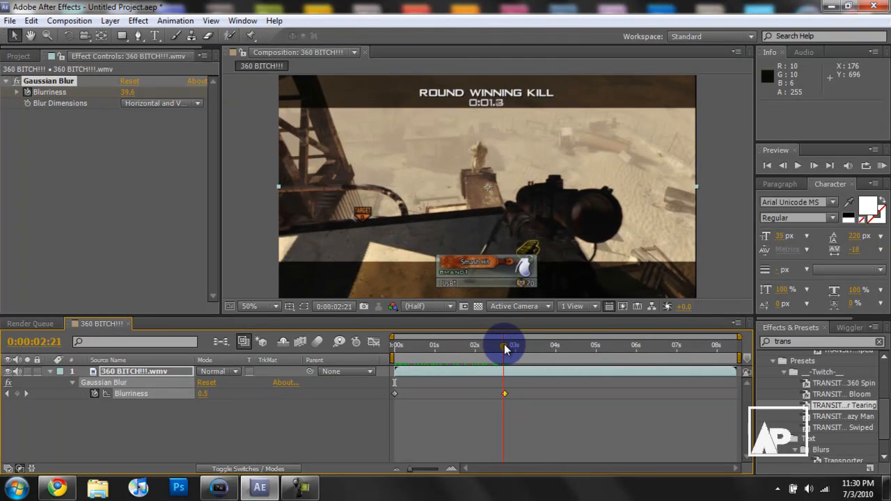
drag(504, 345, 443, 345)
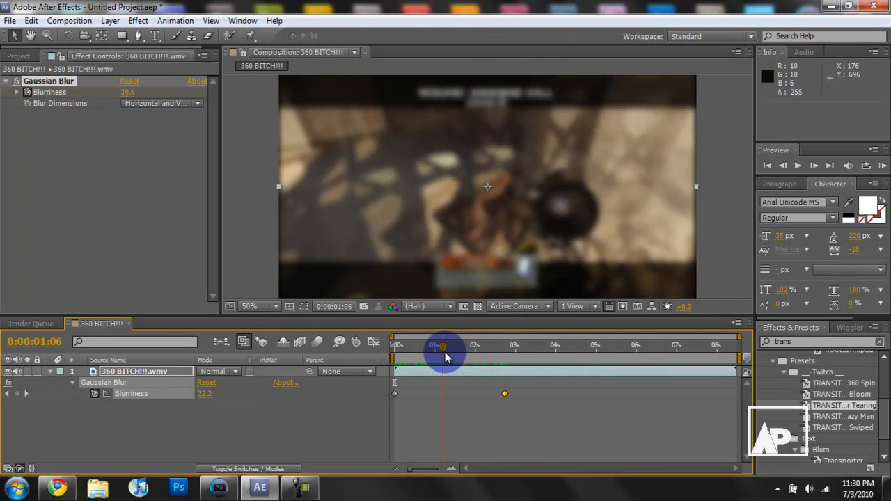
drag(443, 346, 410, 346)
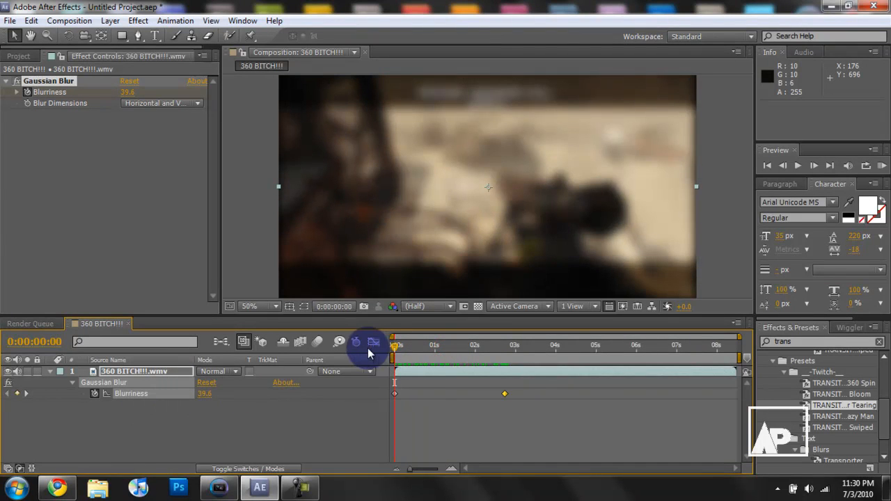
drag(396, 345, 504, 345)
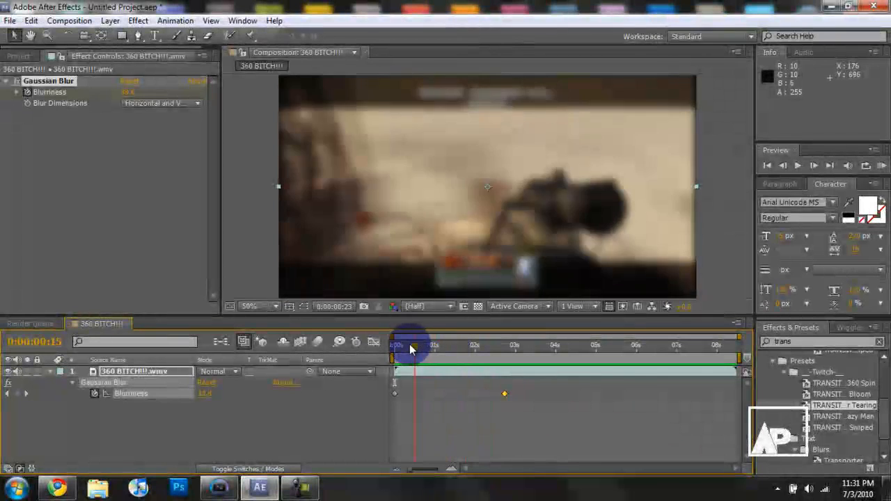
drag(411, 345, 465, 346)
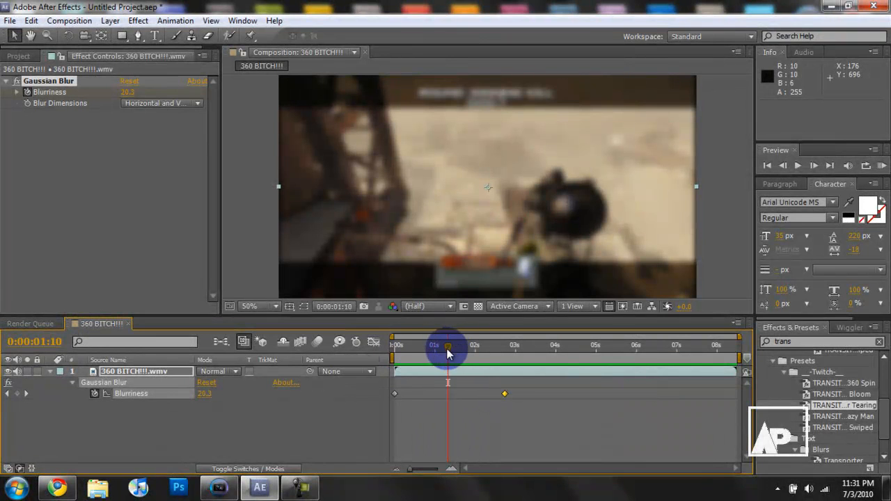
drag(449, 345, 440, 346)
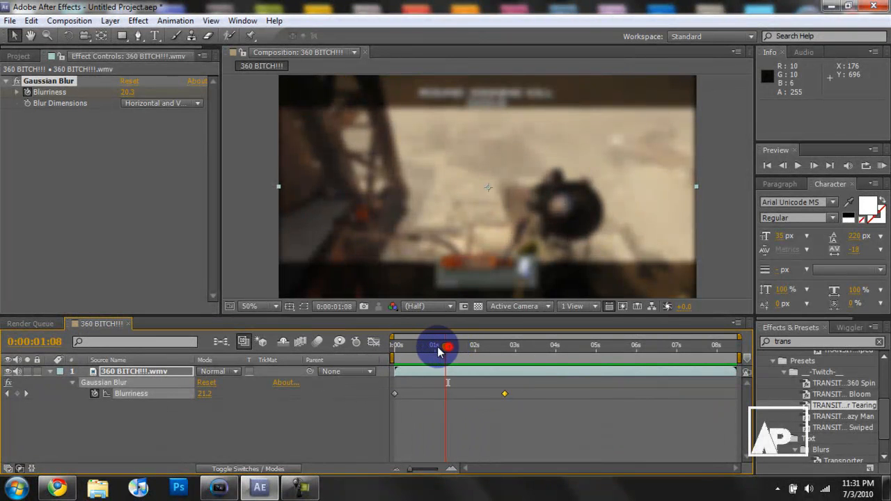
drag(445, 345, 395, 345)
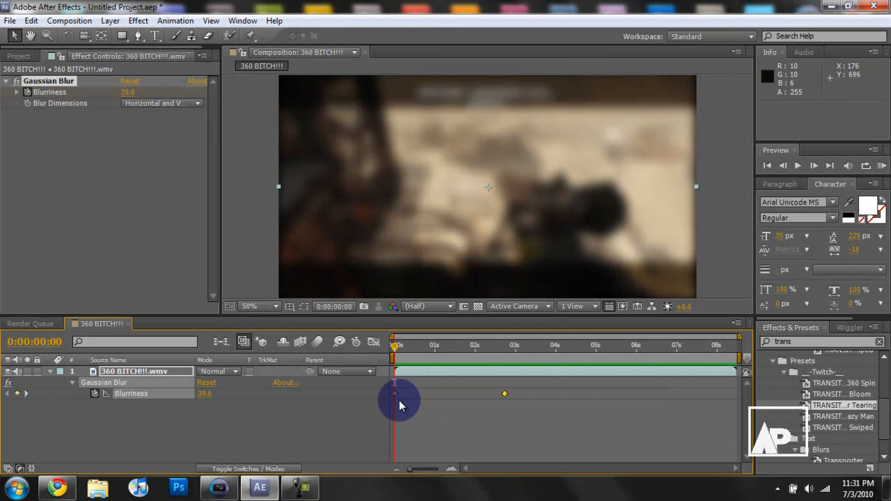
Move to about 0:00:01:19 and set Blurriness to 40 as a new keyframe
click(392, 395)
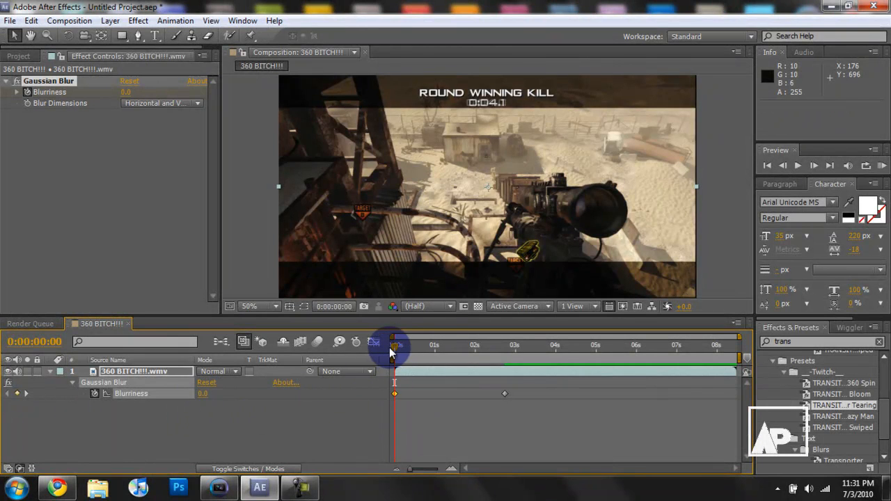
drag(393, 345, 432, 345)
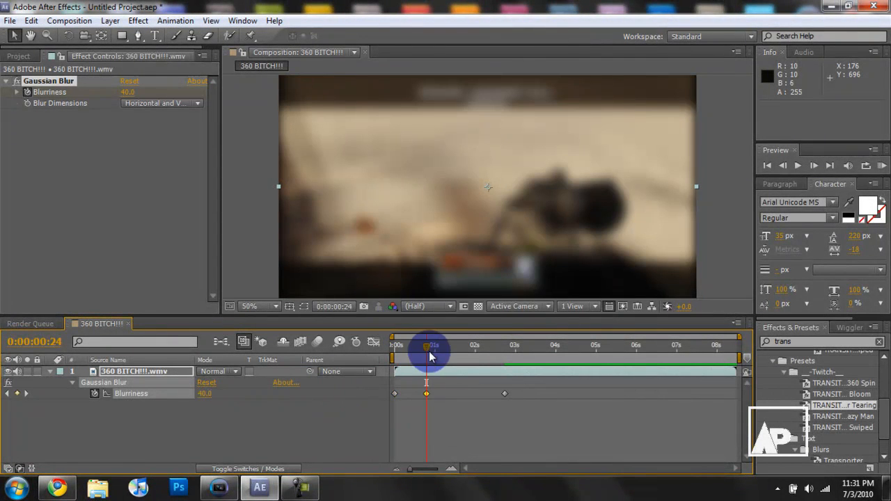
drag(426, 345, 457, 346)
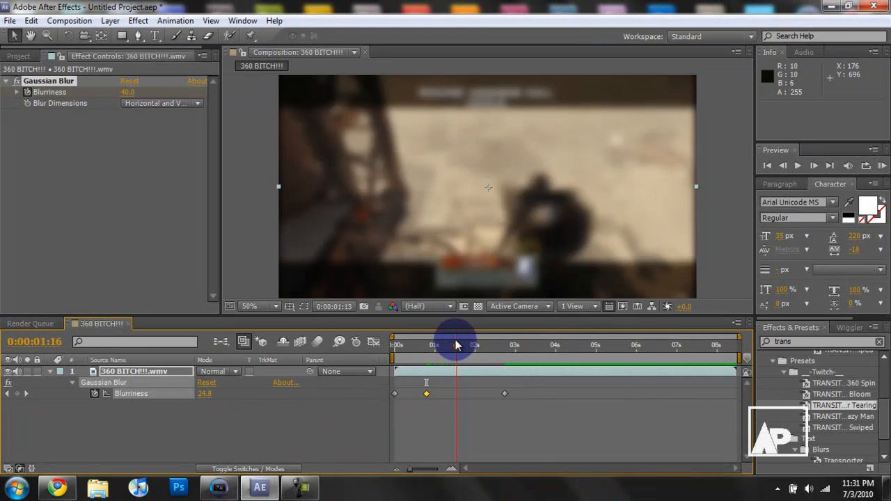
drag(453, 345, 459, 345)
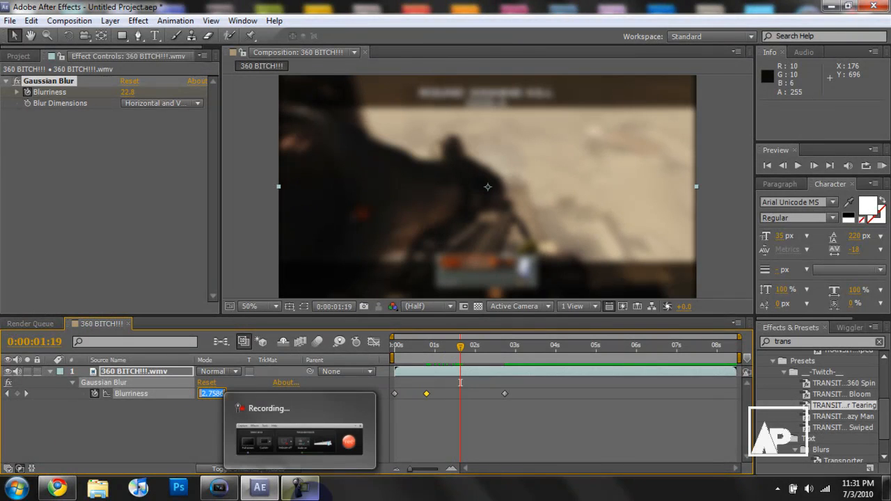
text(40)
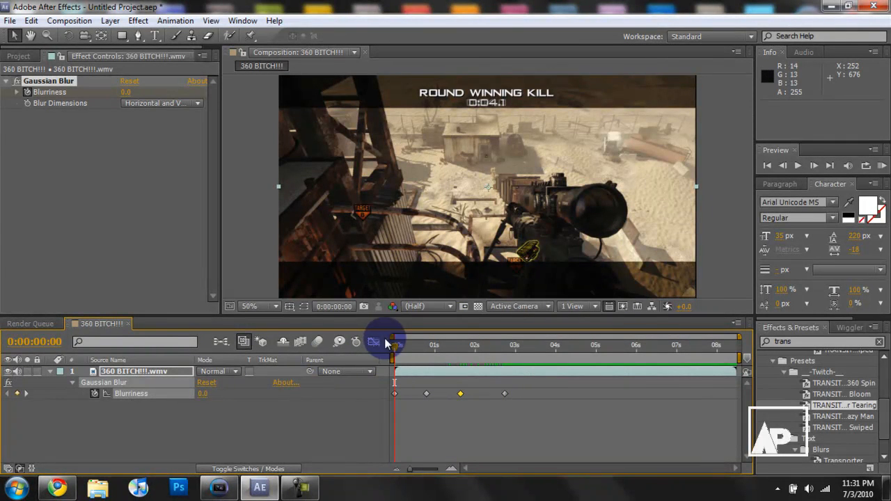
Scrub through the blur animation from start to its strongest point and back
drag(396, 345, 411, 345)
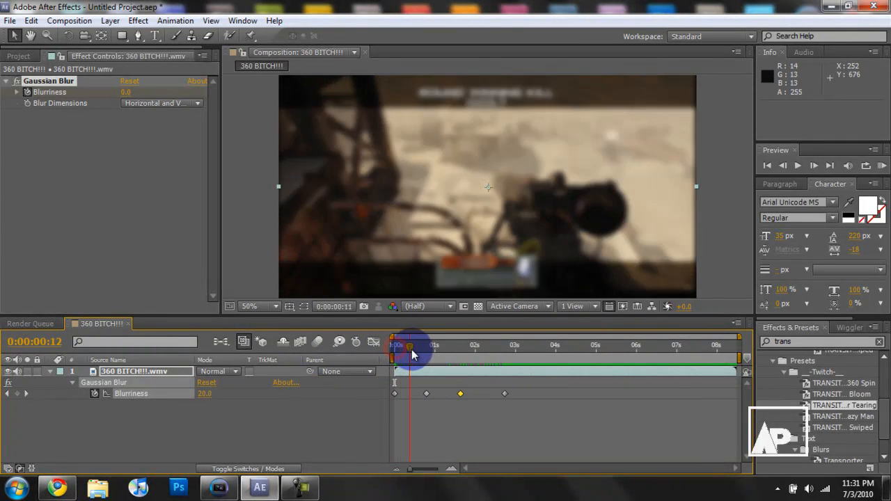
drag(411, 346, 429, 345)
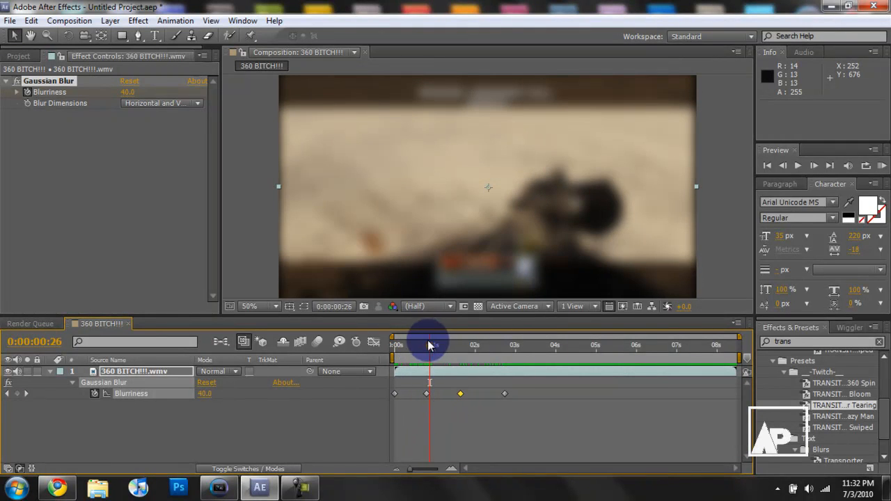
drag(429, 346, 453, 345)
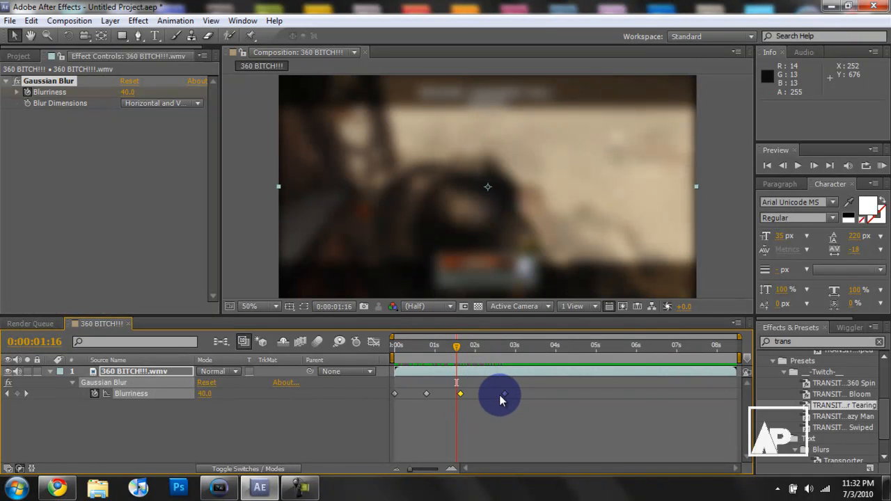
drag(456, 345, 493, 345)
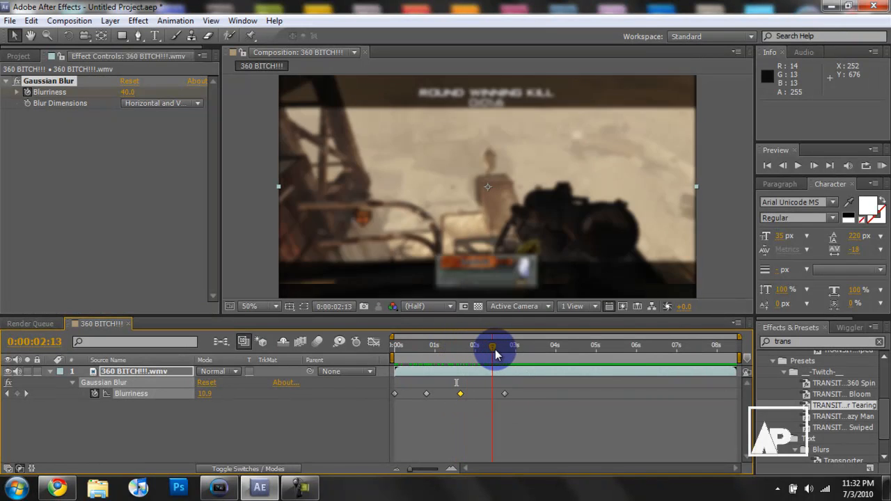
drag(494, 345, 395, 345)
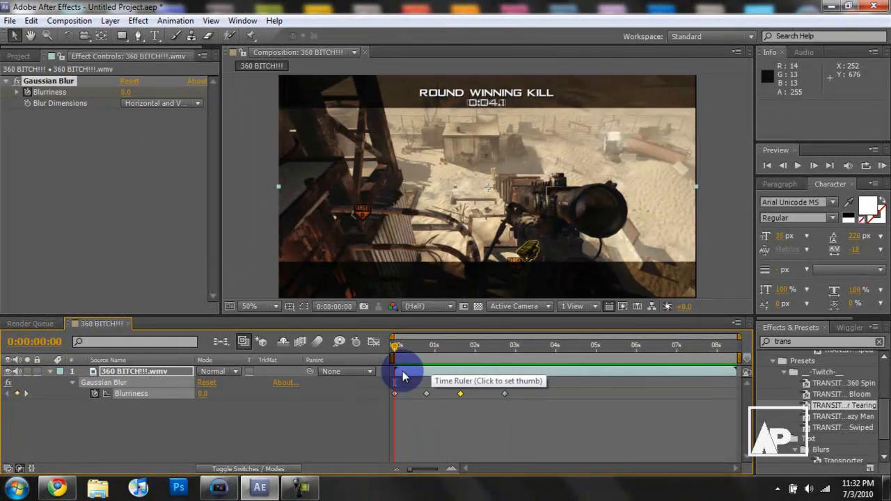
Preview the simplified sharp–blurred–sharp animation with the single middle keyframe at 0:00:01:08
click(451, 345)
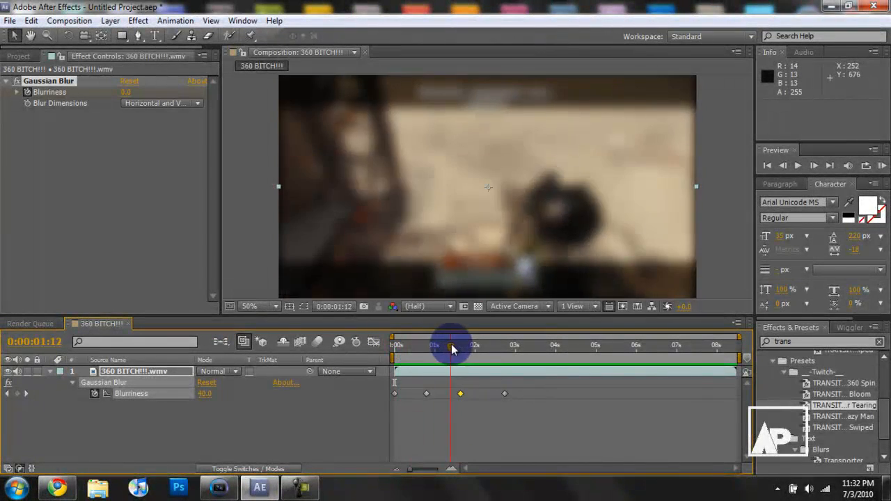
drag(451, 345, 426, 345)
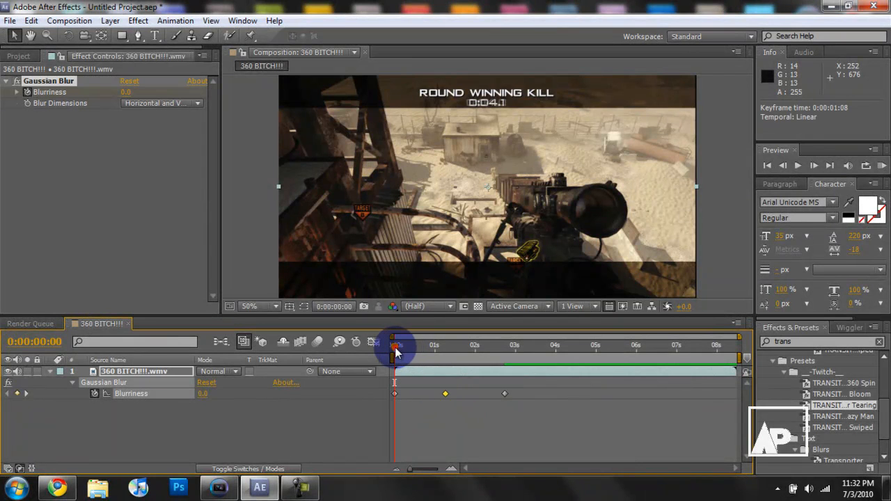
drag(396, 345, 445, 345)
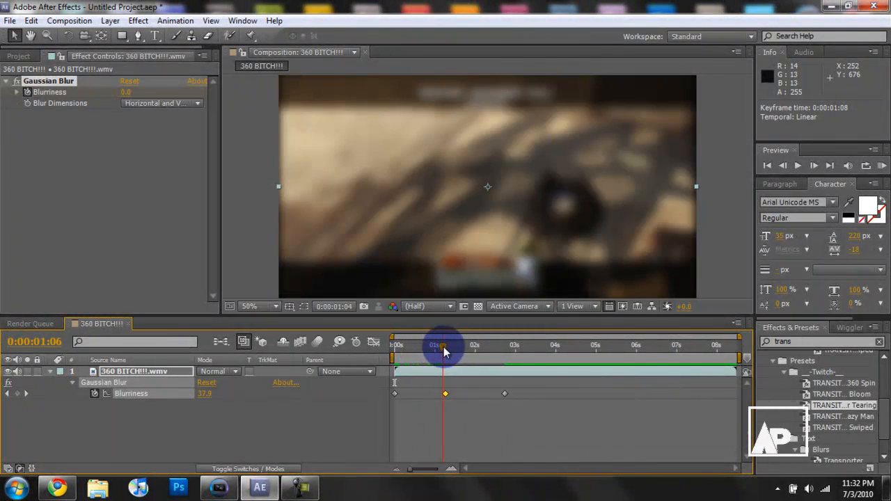
drag(445, 347, 509, 347)
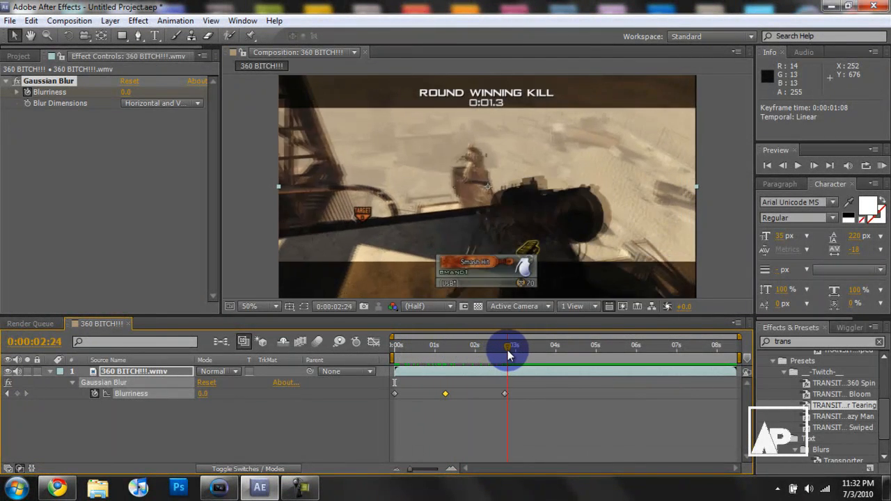
drag(508, 345, 468, 345)
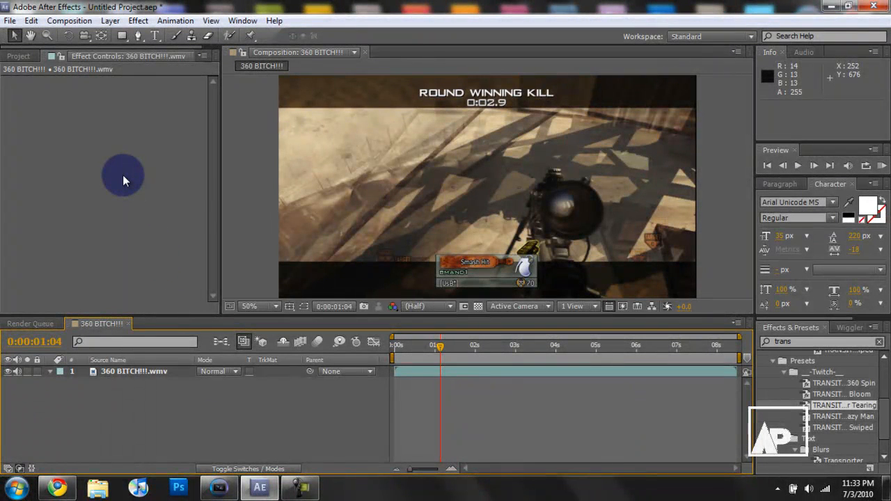
mouse_move(211, 373)
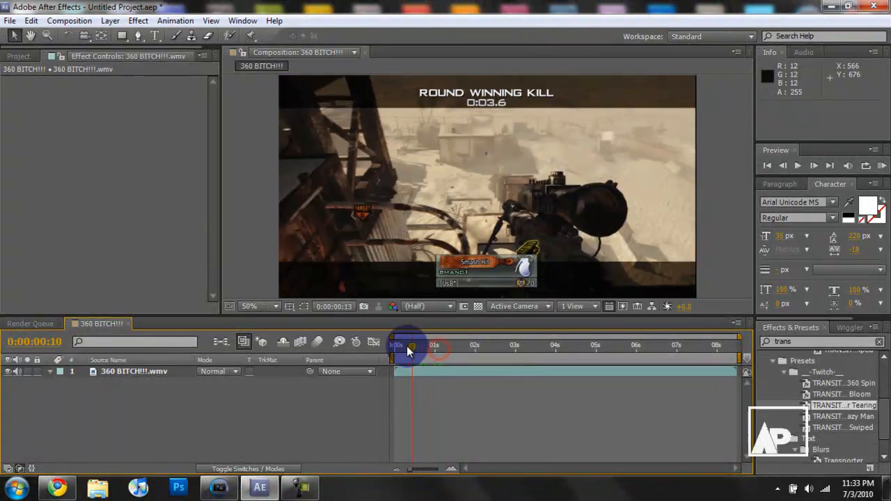
Scrub the clip to confirm it plays sharp with the Gaussian Blur removed
drag(410, 346, 494, 345)
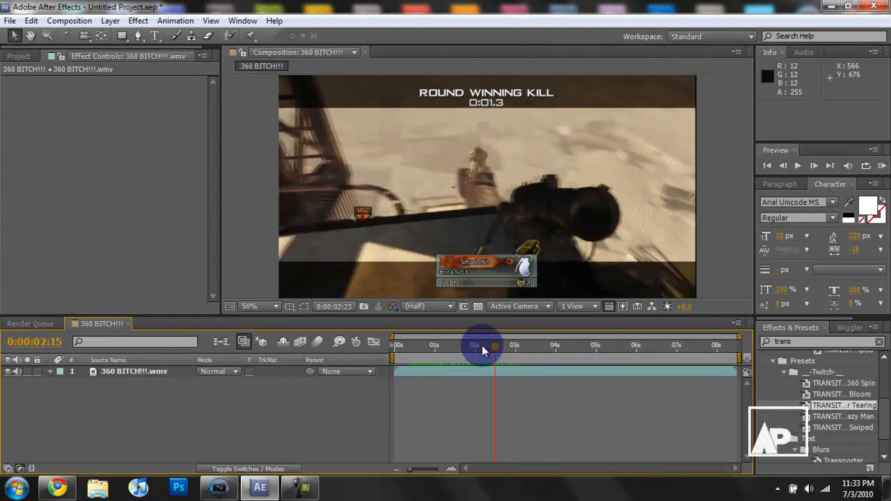
drag(485, 347, 418, 347)
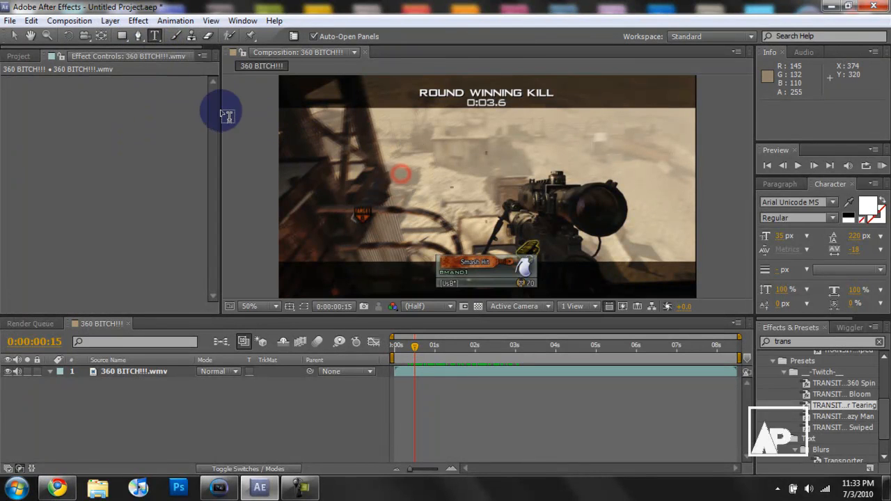
Create a text layer reading TEXT in the frame and return near the clip start
click(360, 159)
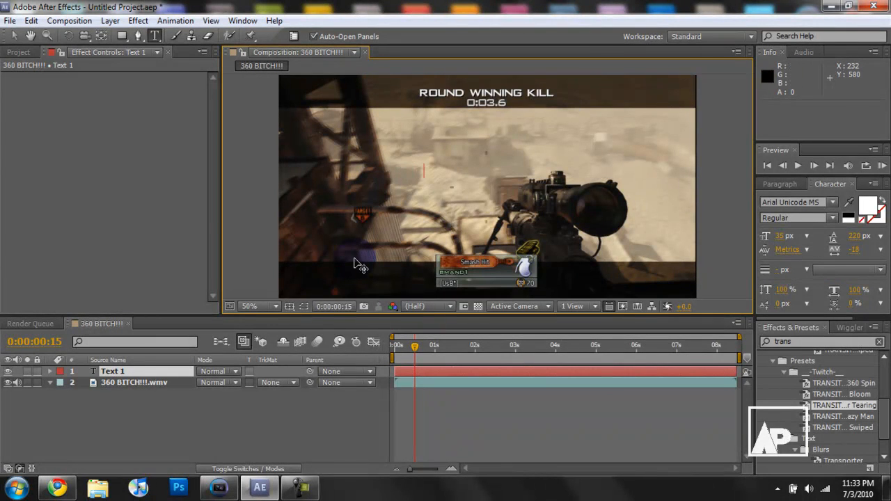
text(TEXT)
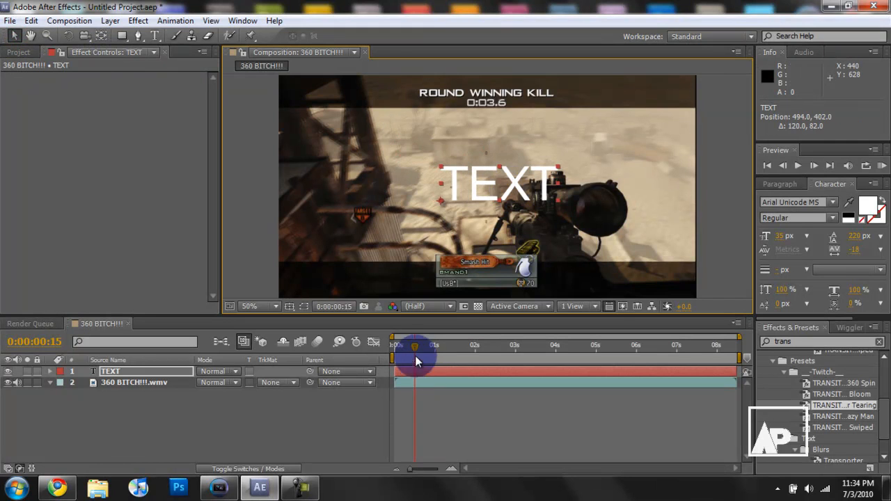
drag(416, 345, 393, 345)
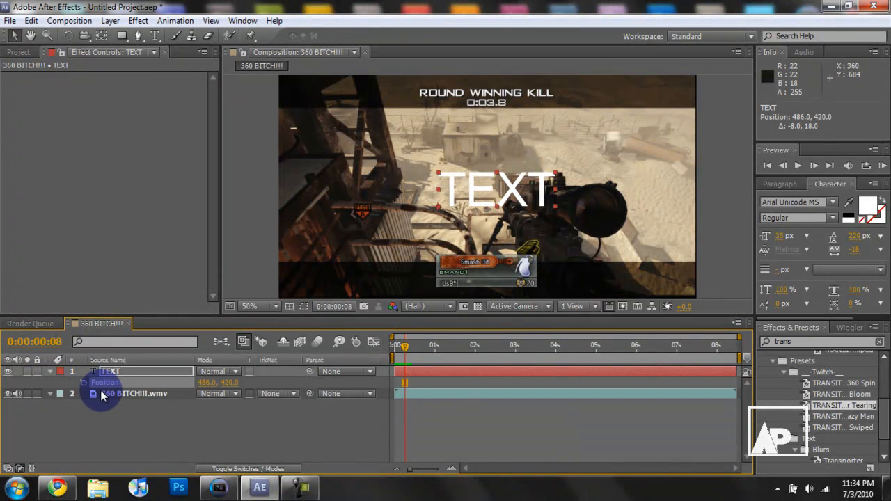
mouse_move(86, 382)
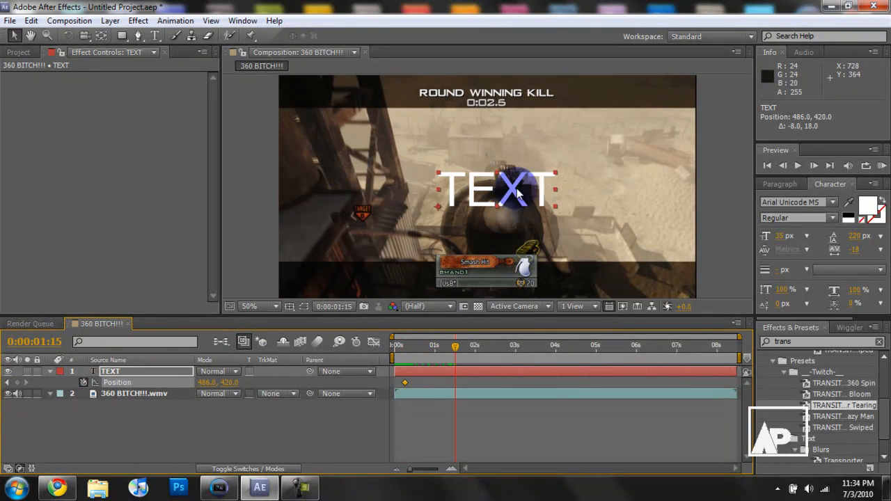
Move TEXT to the top-left corner at 0:00:01:15 and preview it sliding from centre
drag(498, 190, 407, 139)
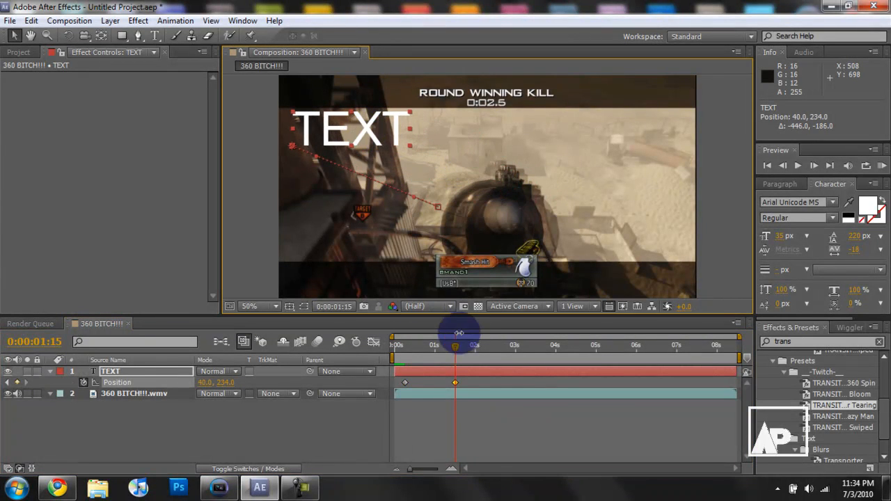
mouse_move(473, 384)
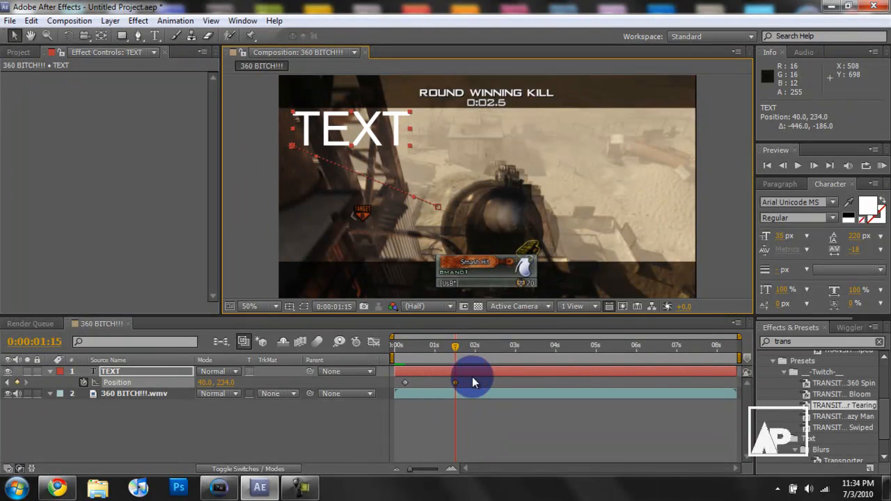
drag(454, 345, 417, 346)
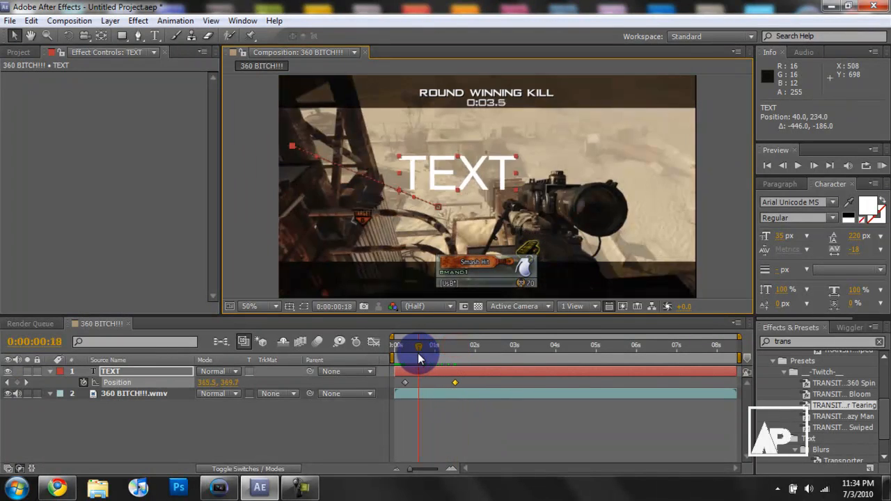
drag(417, 346, 457, 345)
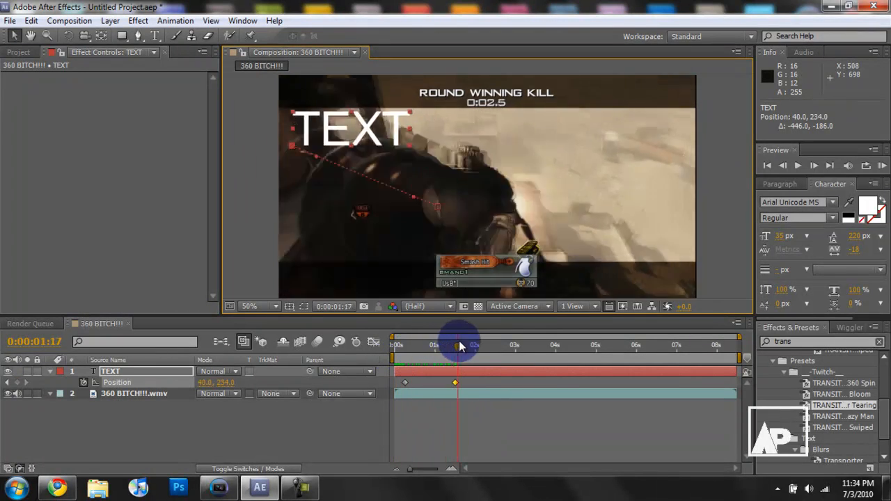
drag(457, 342, 515, 341)
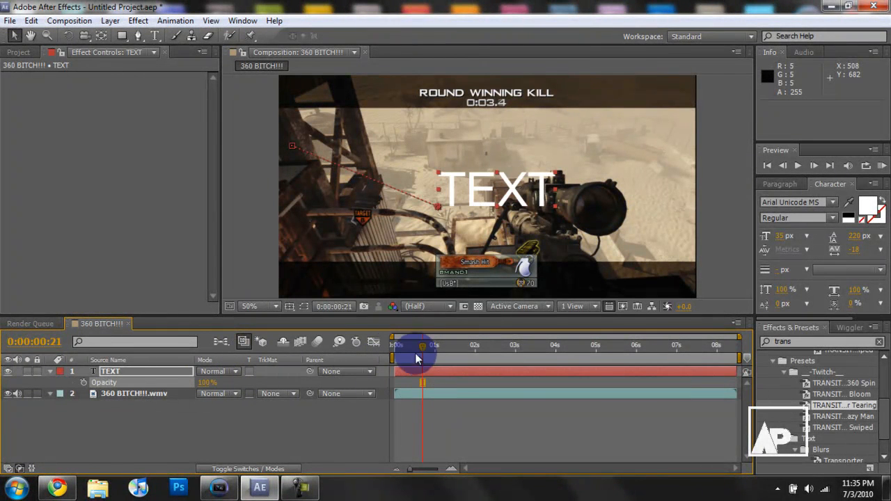
Scrub the opening seconds to check the TEXT opacity fade alongside its slide
drag(423, 349, 480, 348)
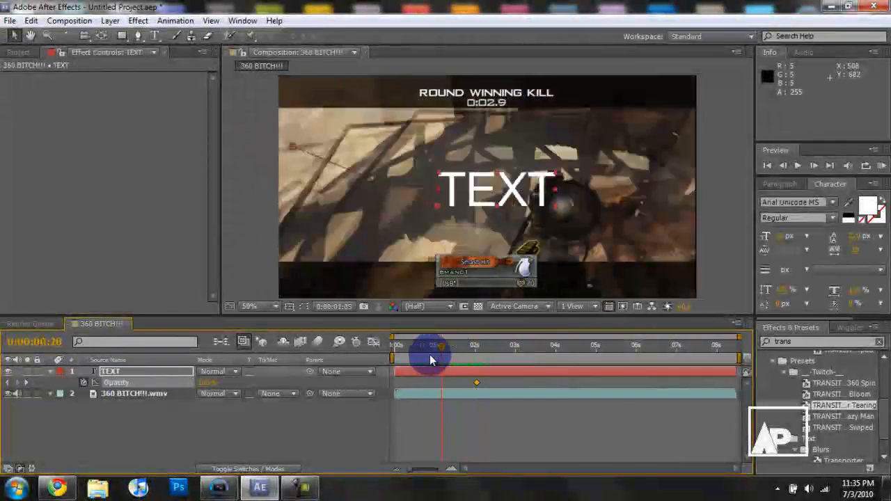
drag(429, 347, 414, 347)
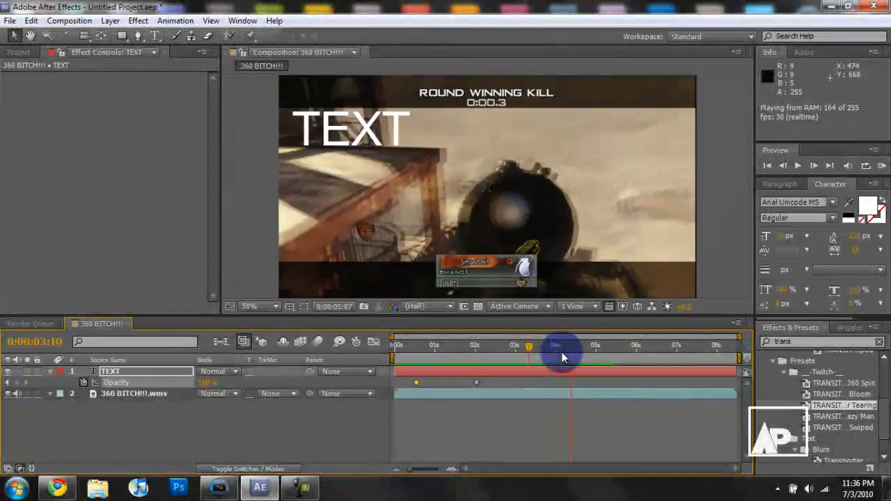
drag(563, 346, 528, 346)
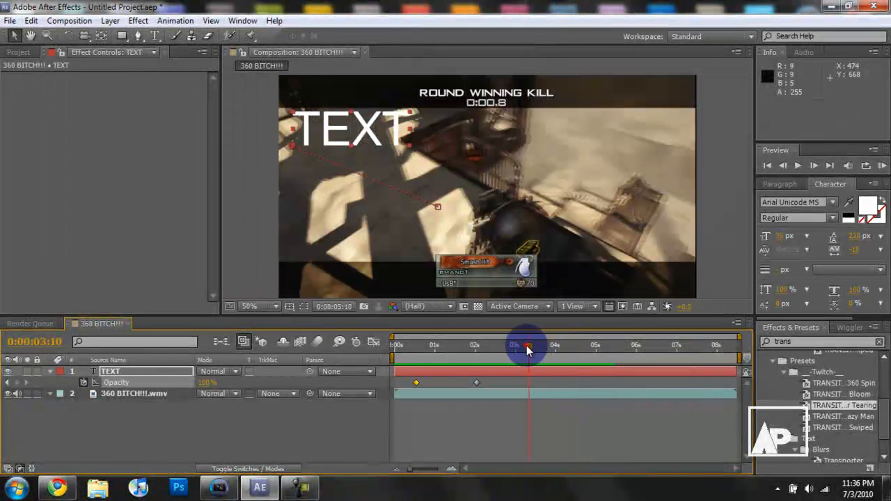
drag(527, 345, 443, 345)
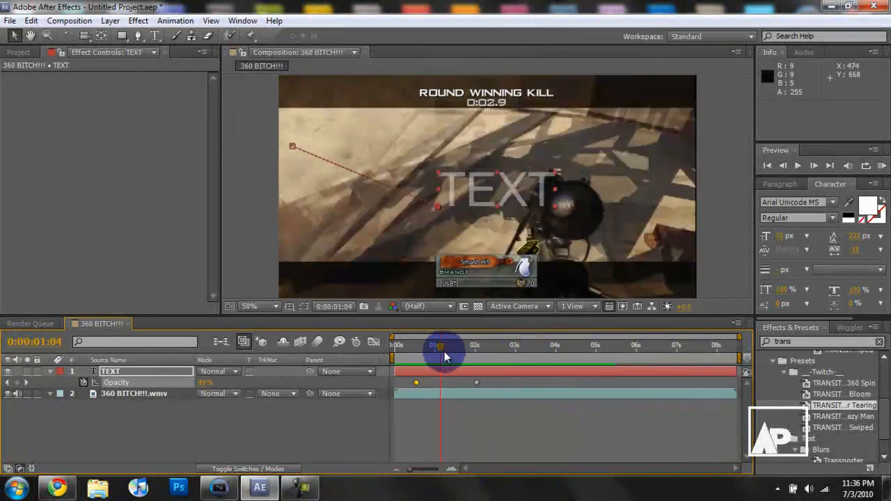
drag(446, 357, 451, 381)
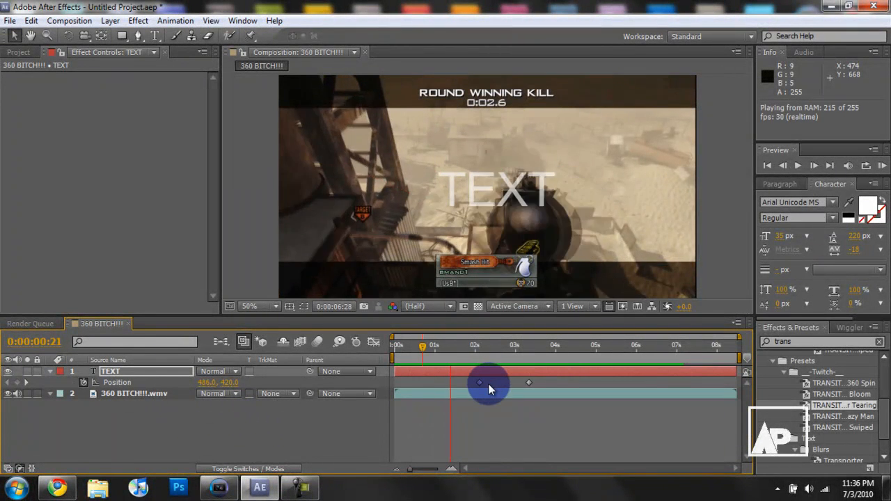
click(424, 346)
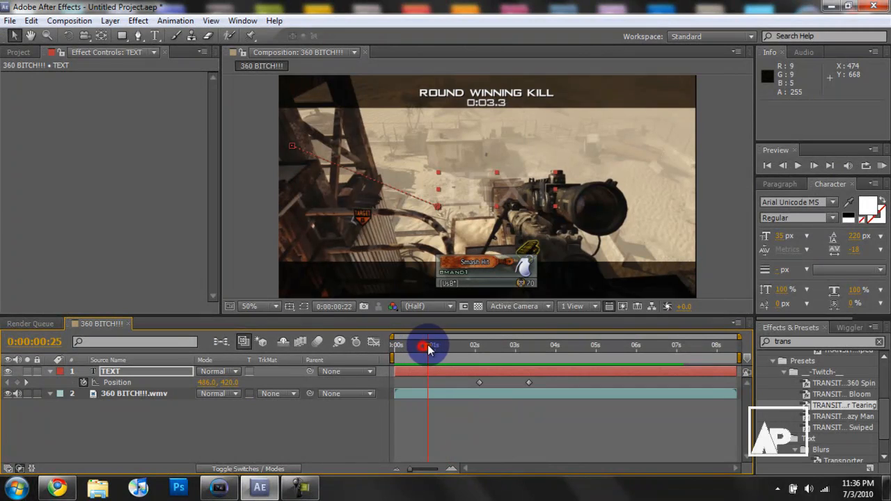
drag(429, 346, 476, 347)
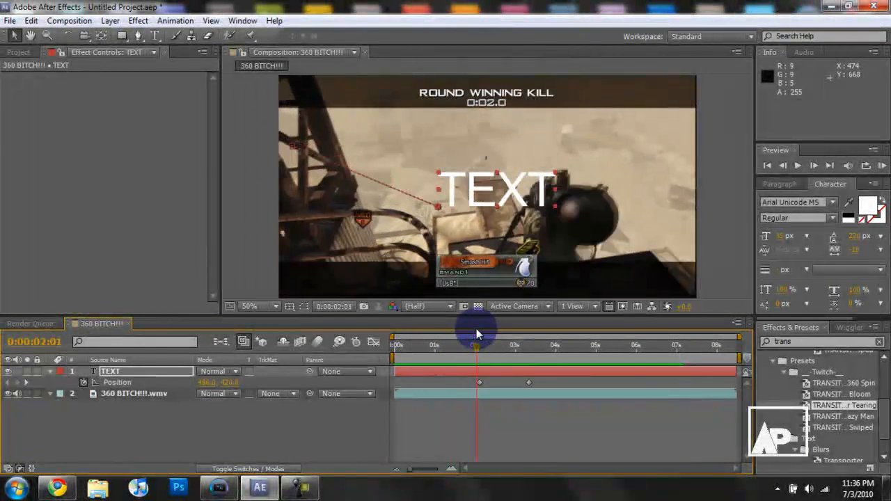
drag(476, 346, 507, 345)
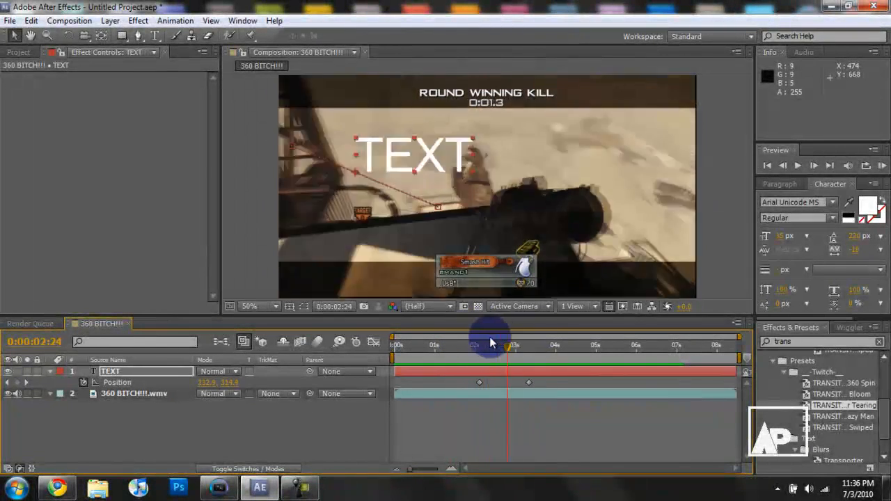
drag(507, 345, 486, 346)
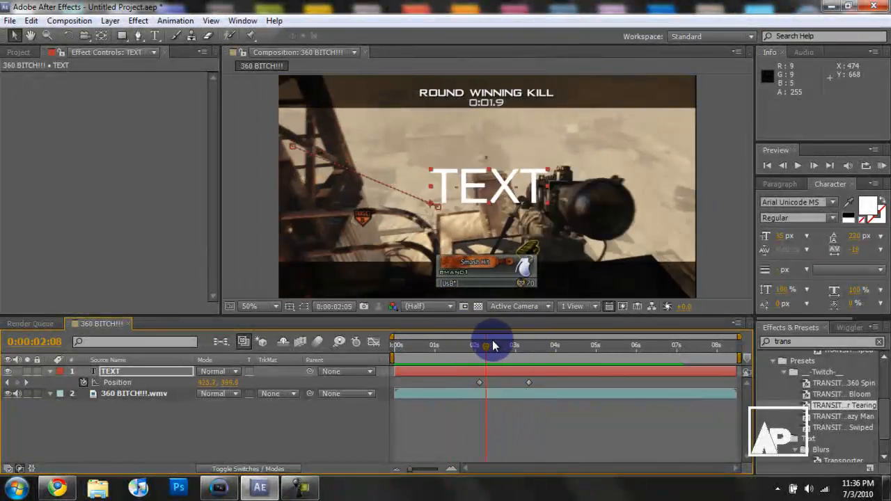
drag(485, 345, 479, 345)
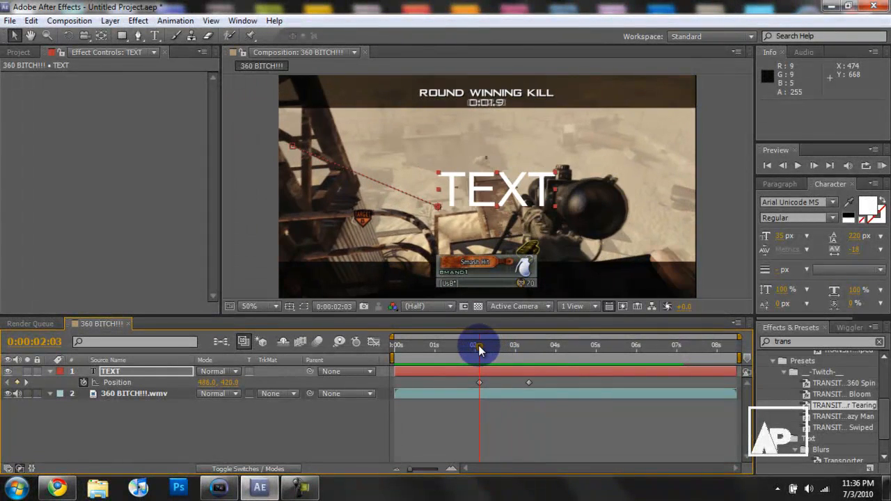
drag(479, 346, 486, 345)
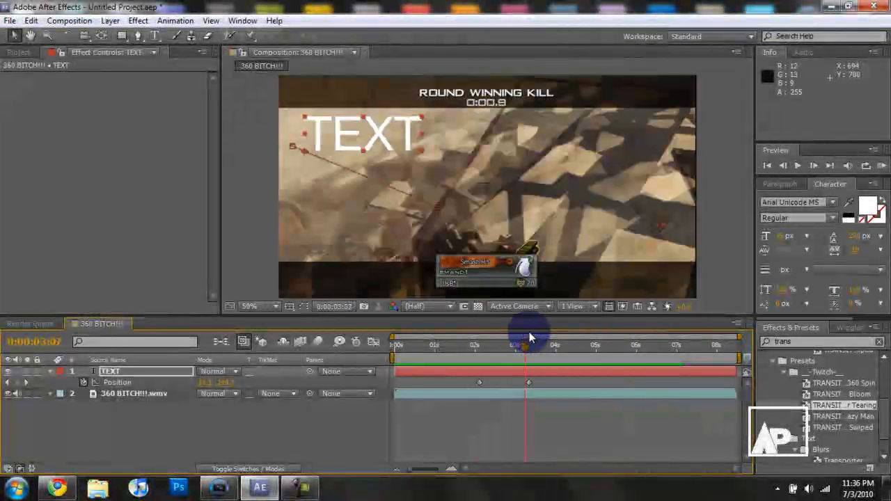
Apply Easy Ease to the TEXT layer's Position keyframes via the Keyframe Assistant
right_click(478, 383)
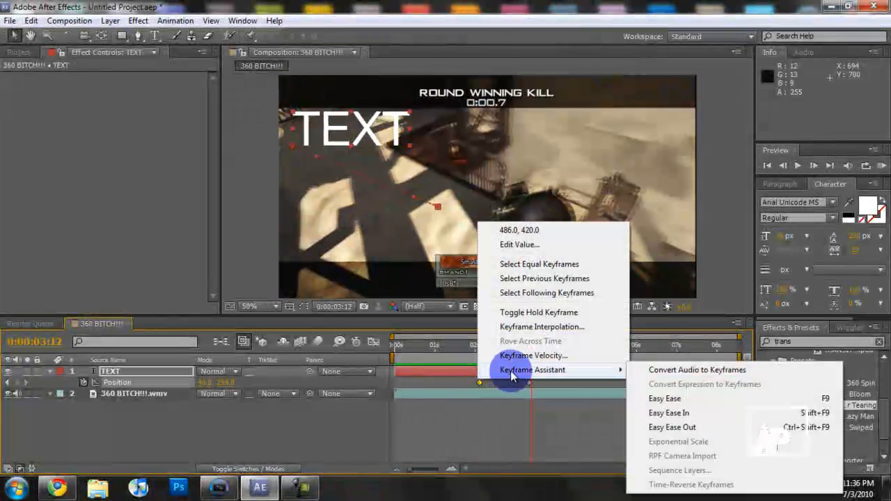
click(665, 399)
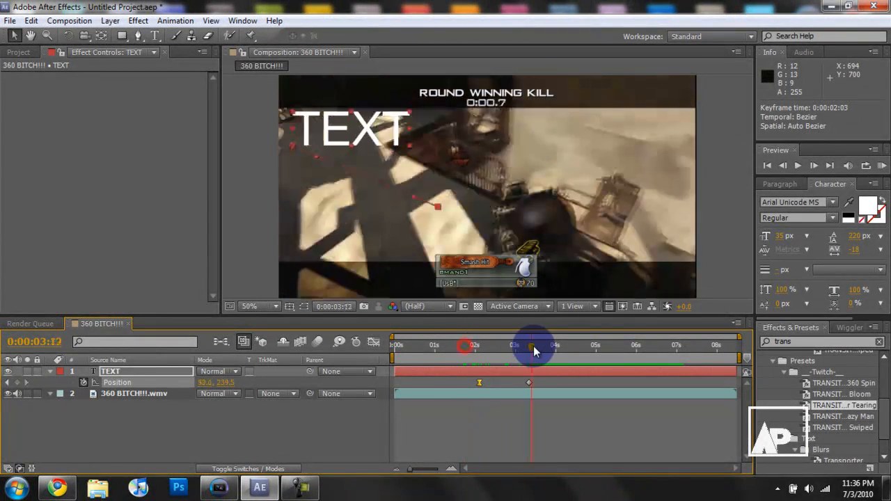
Scrub through the timeline to preview the eased slide toward the corner
drag(531, 345, 562, 346)
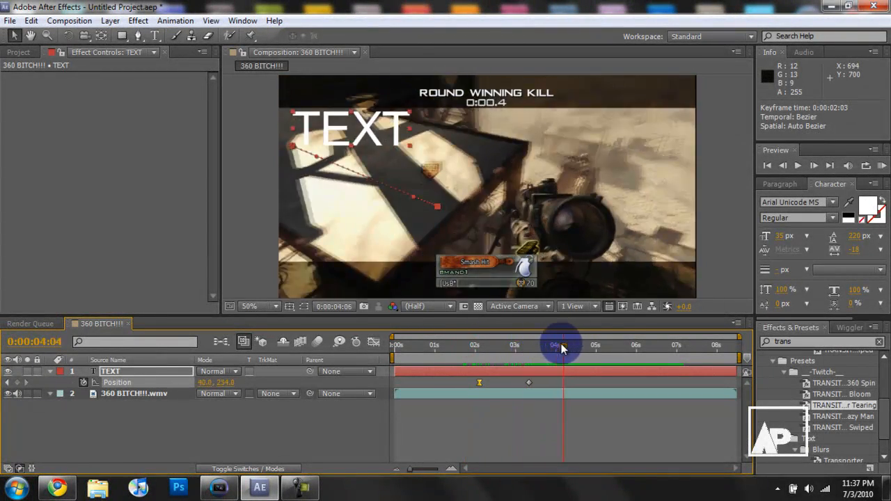
drag(562, 345, 507, 346)
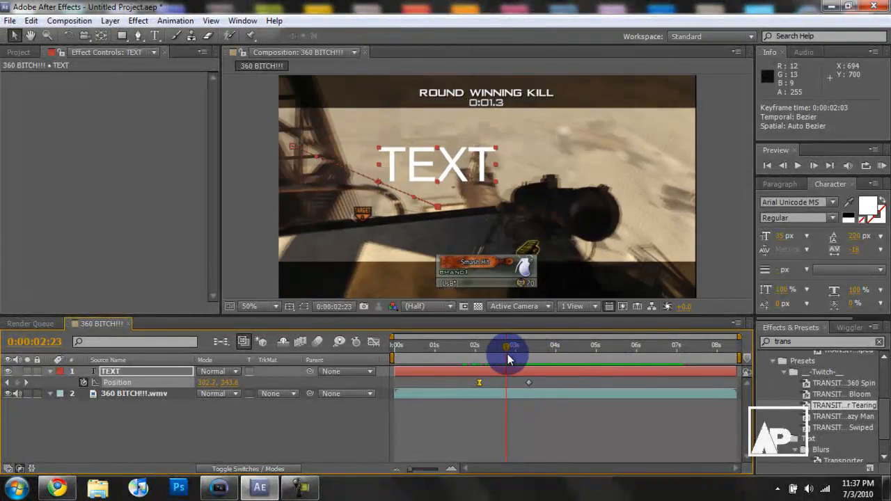
drag(507, 345, 485, 345)
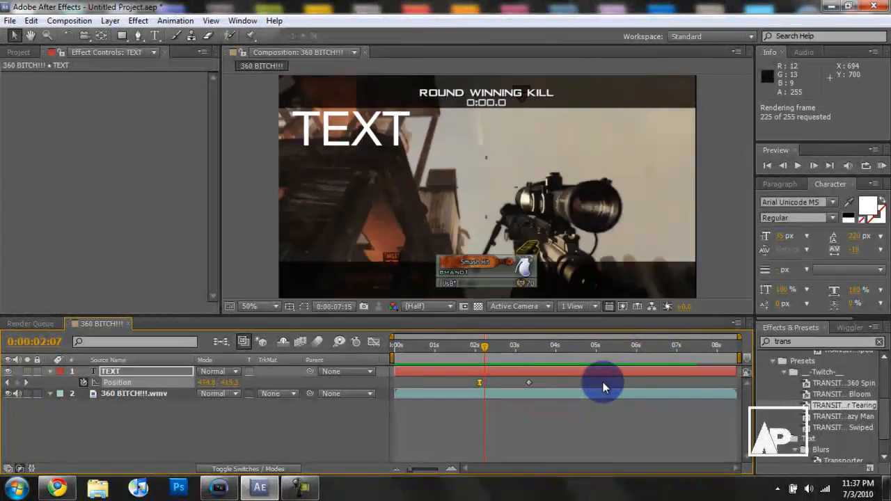
click(797, 165)
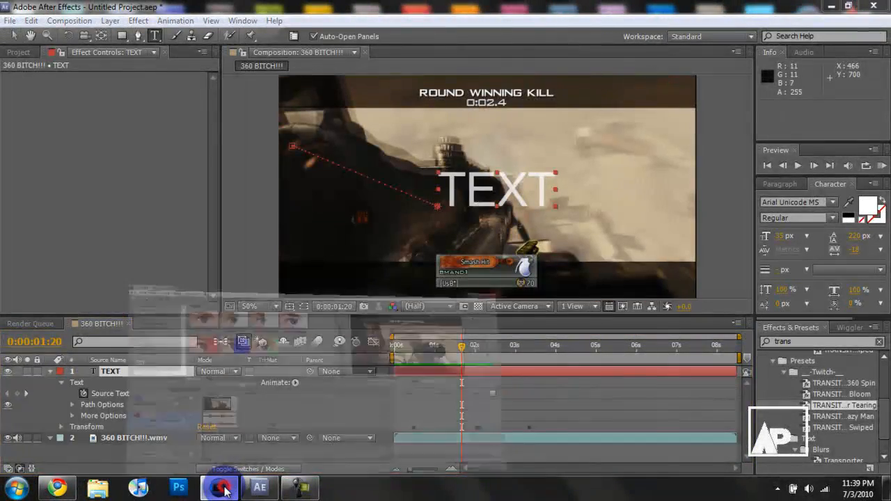
Switch to the Vegas Pro project with the gameplay clip on its timeline
click(220, 488)
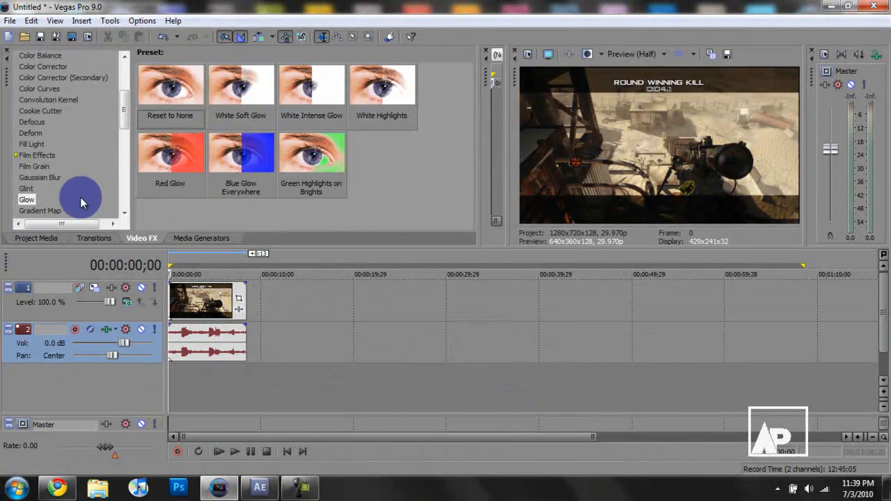
mouse_move(178, 399)
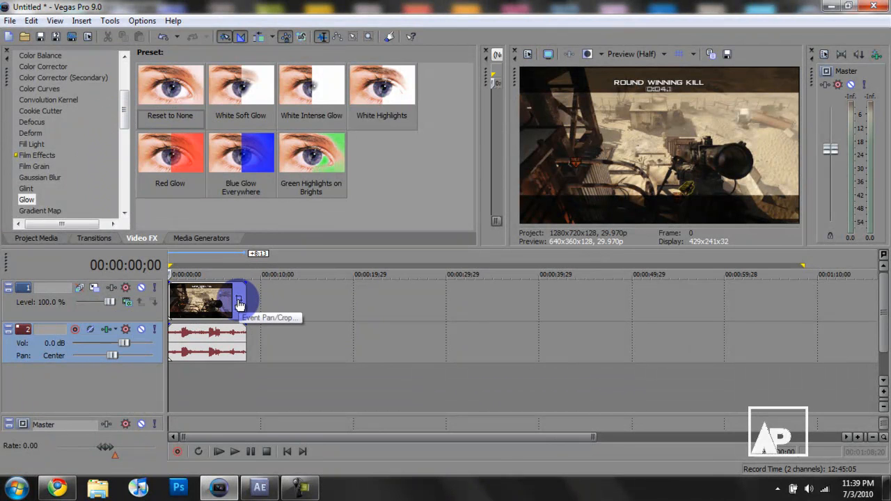
Add a Pan/Crop keyframe a few seconds in and shrink the crop frame to zoom into the scene
click(240, 298)
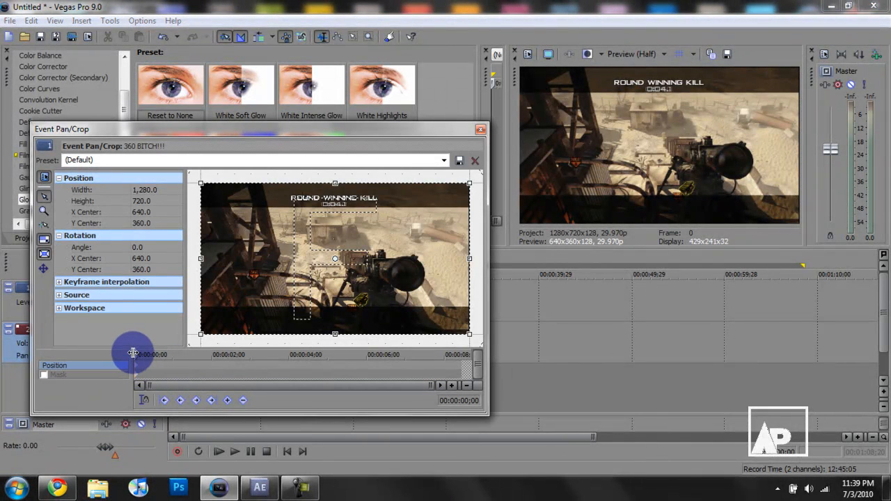
drag(132, 355, 165, 359)
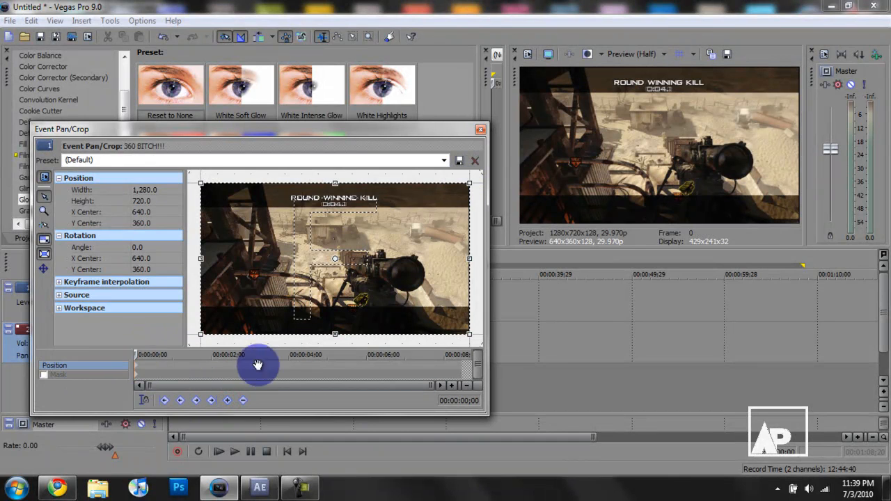
drag(257, 365, 139, 355)
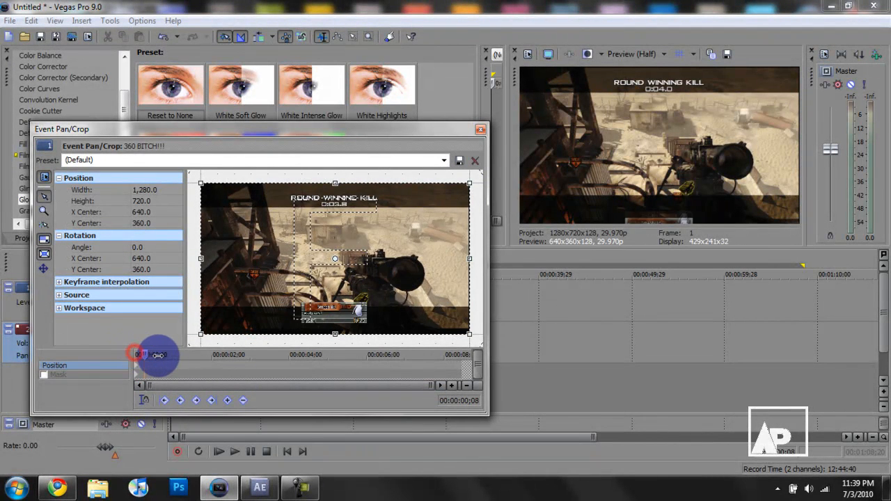
drag(142, 355, 284, 357)
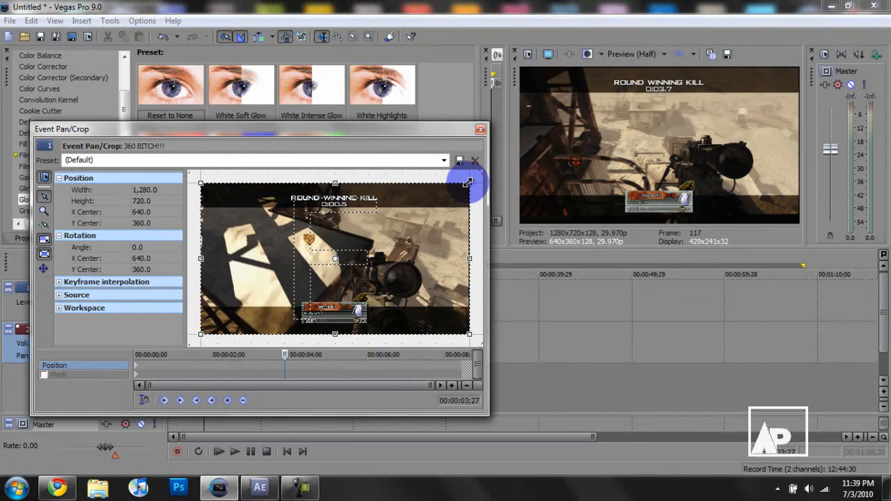
drag(467, 183, 389, 225)
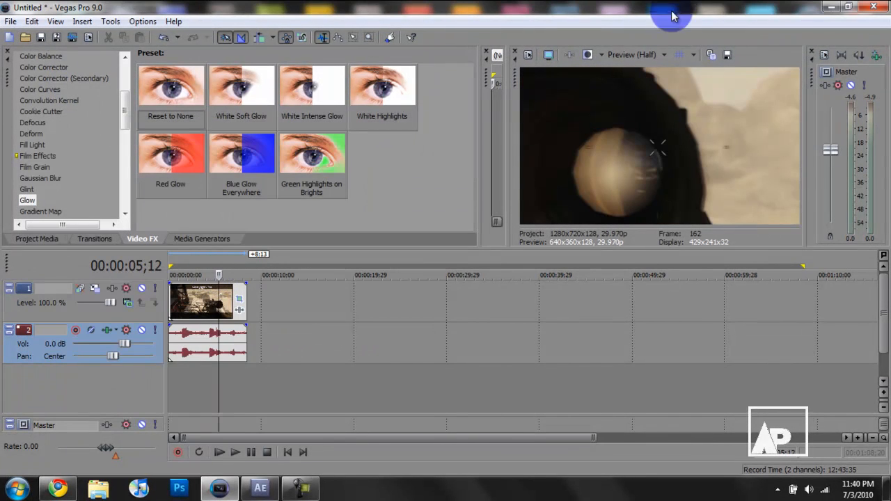
Switch back to the After Effects composition with the TEXT layer
click(259, 488)
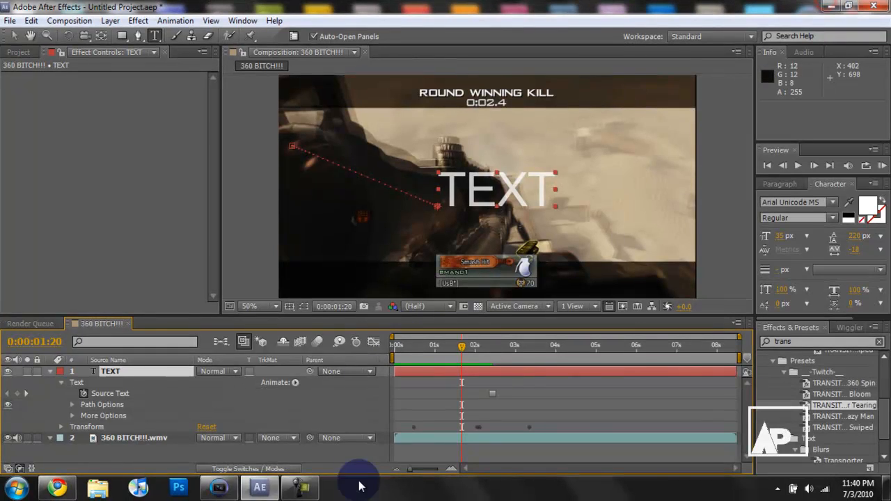
mouse_move(259, 487)
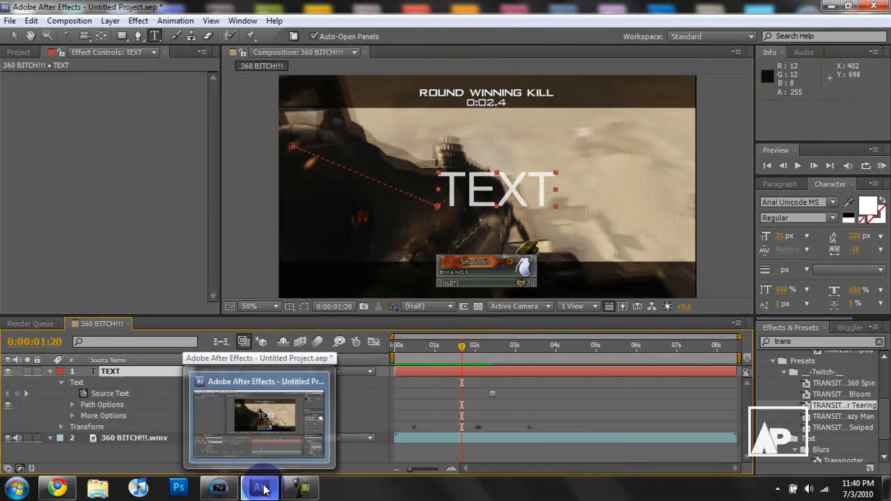